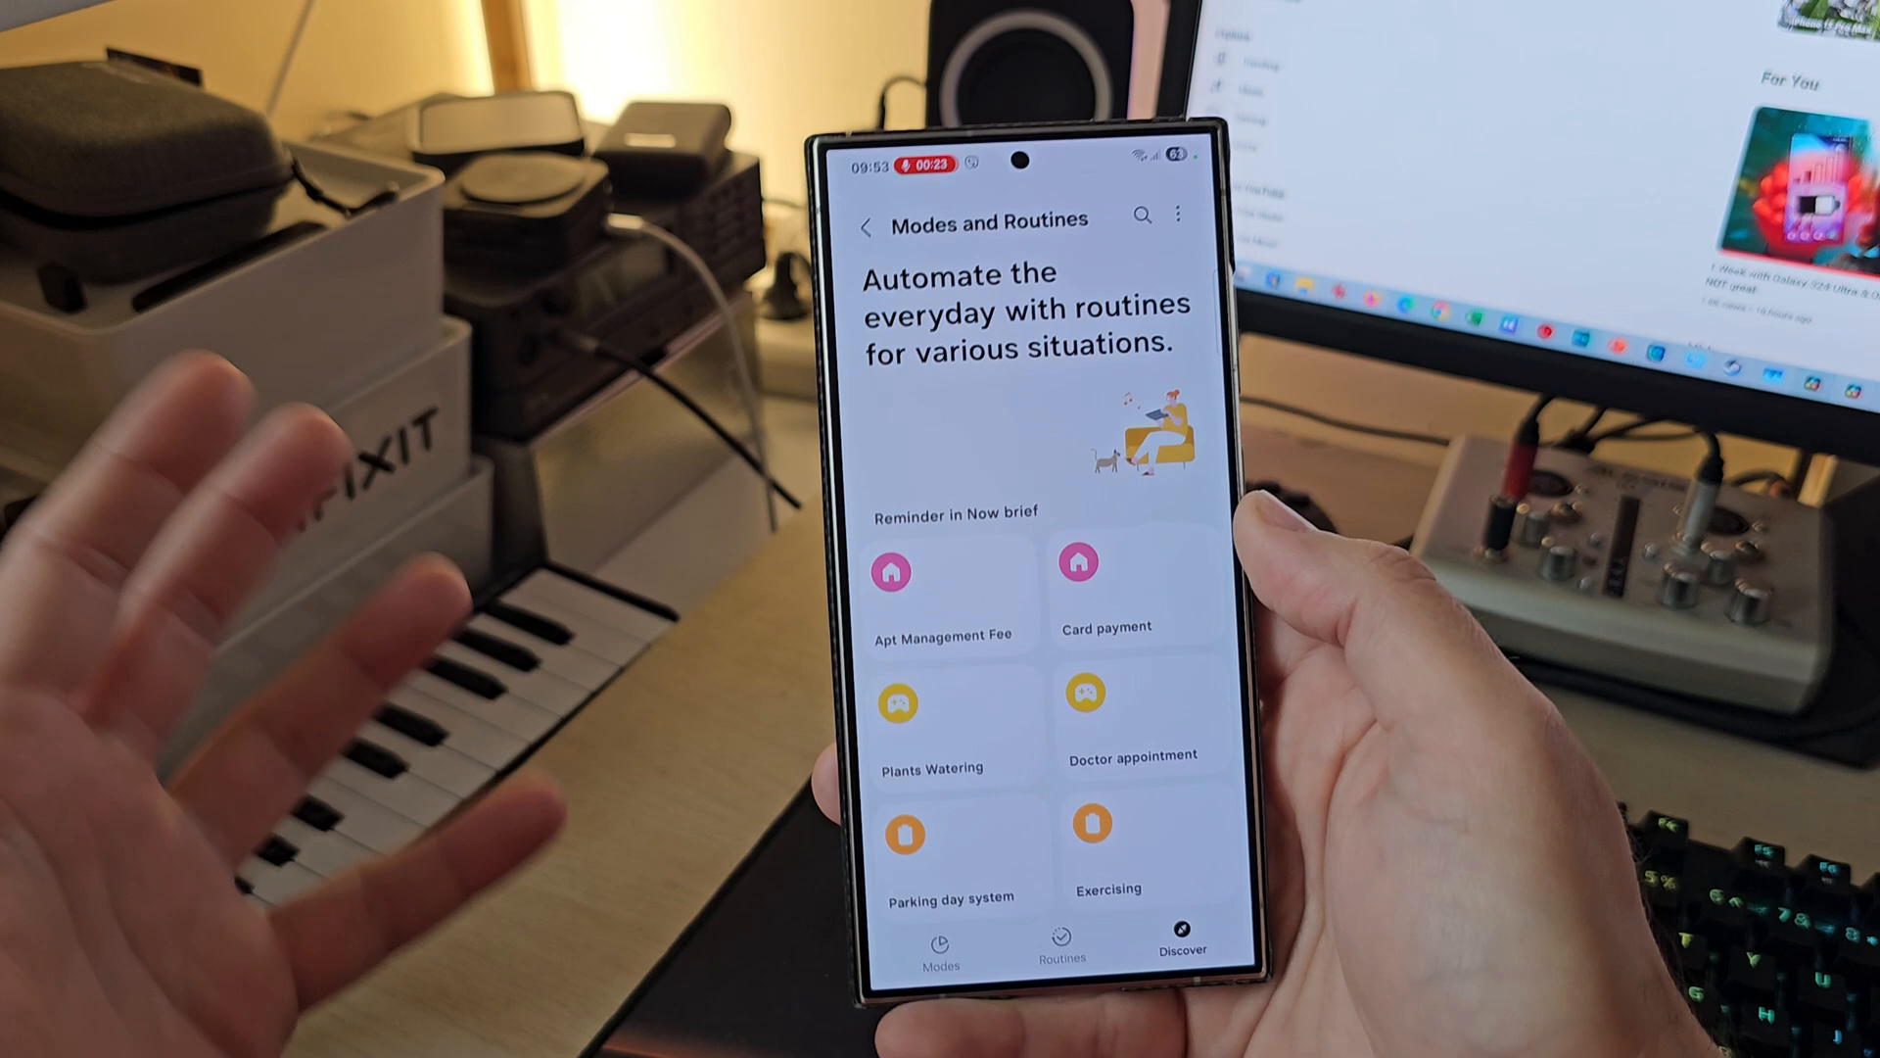
Choose the repeat weekdays for the Exercising reminder and add a shortcut action to it
{"action": "scroll", "scroll_direction": "down", "scroll_amount": 3}
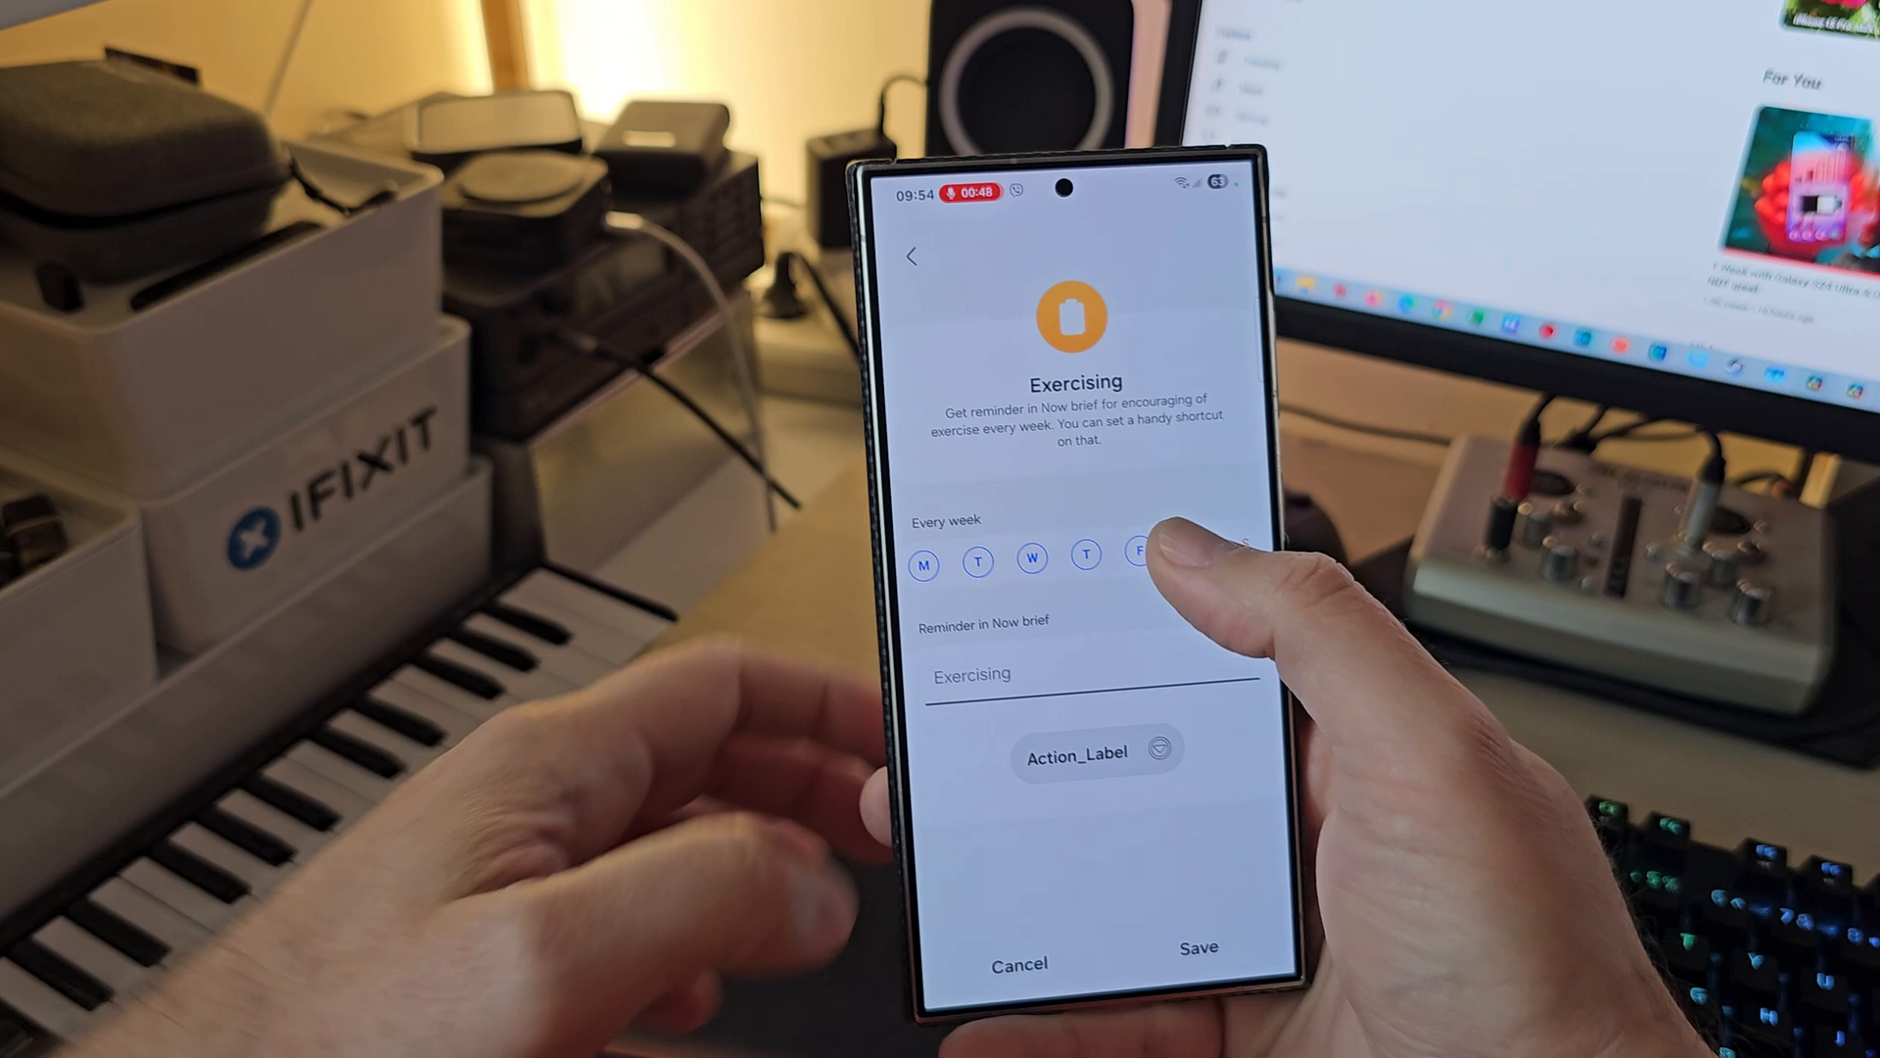
{"action": "left_click", "coordinate": [1142, 551]}
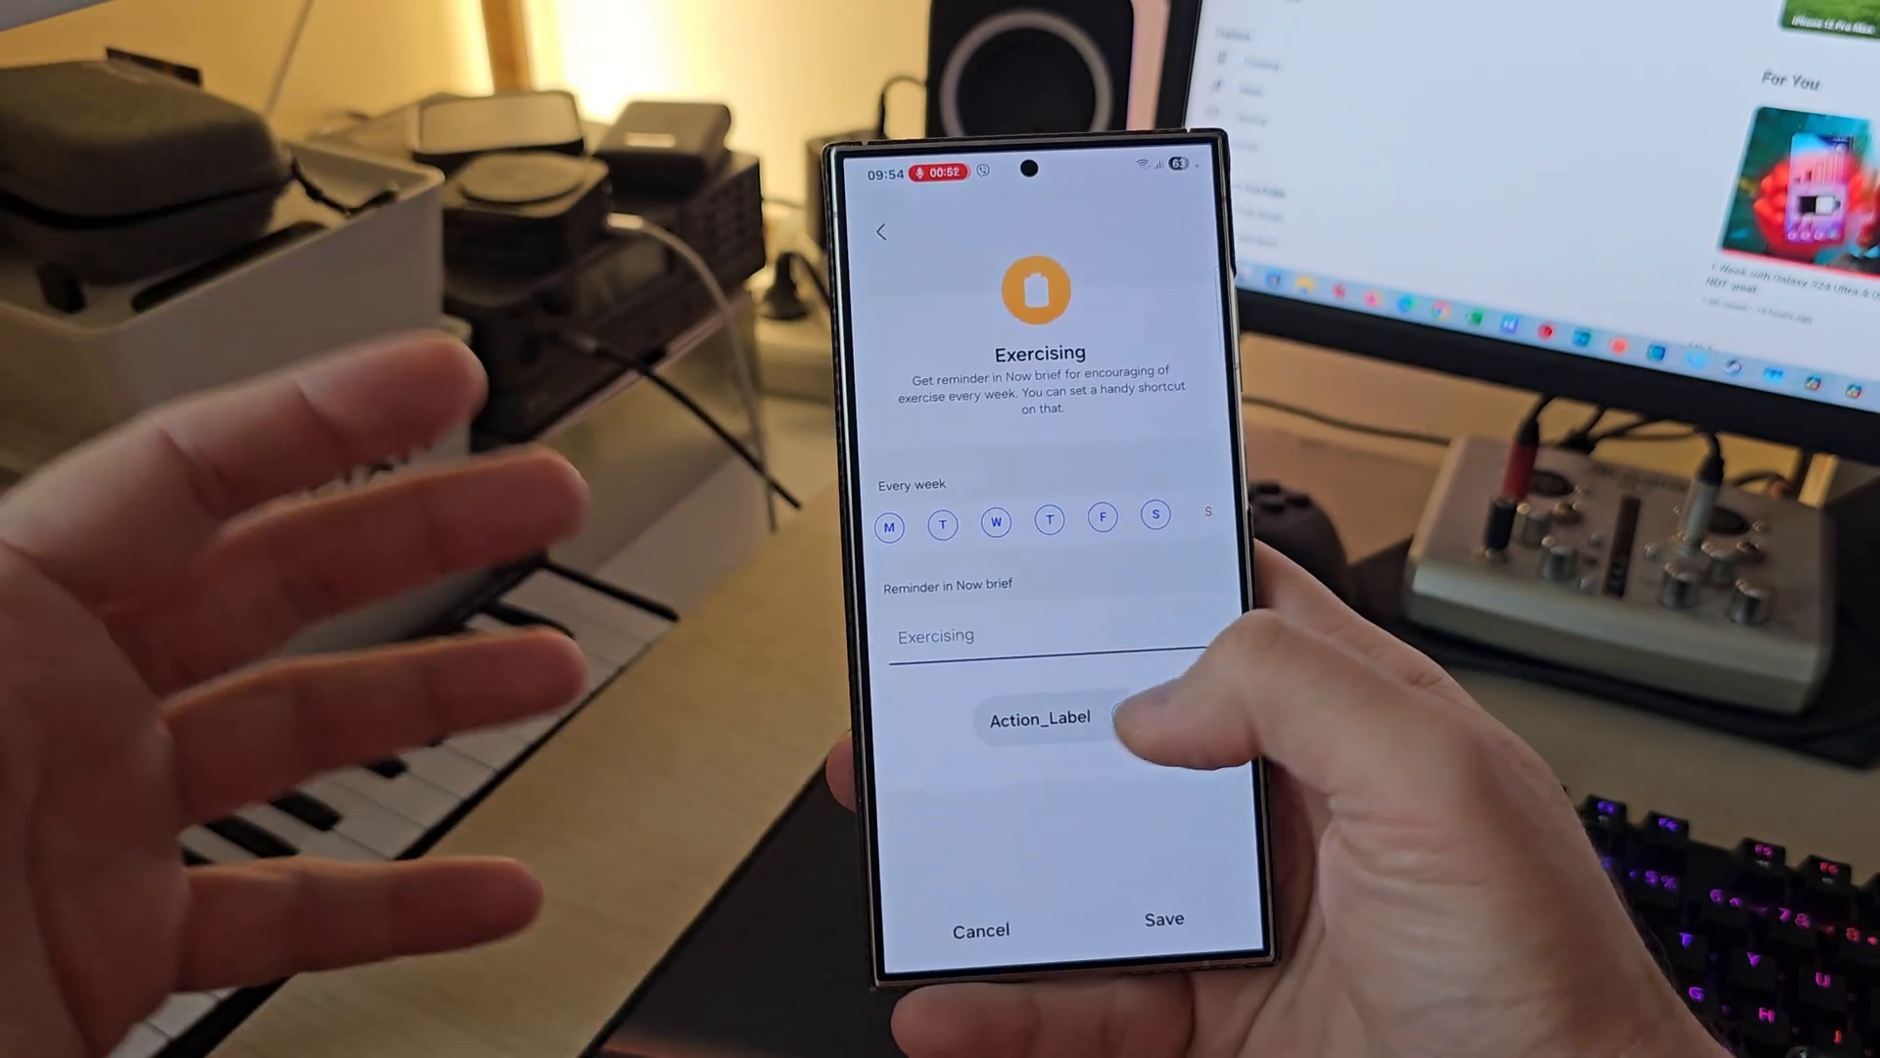
{"action": "left_click", "coordinate": [1038, 717]}
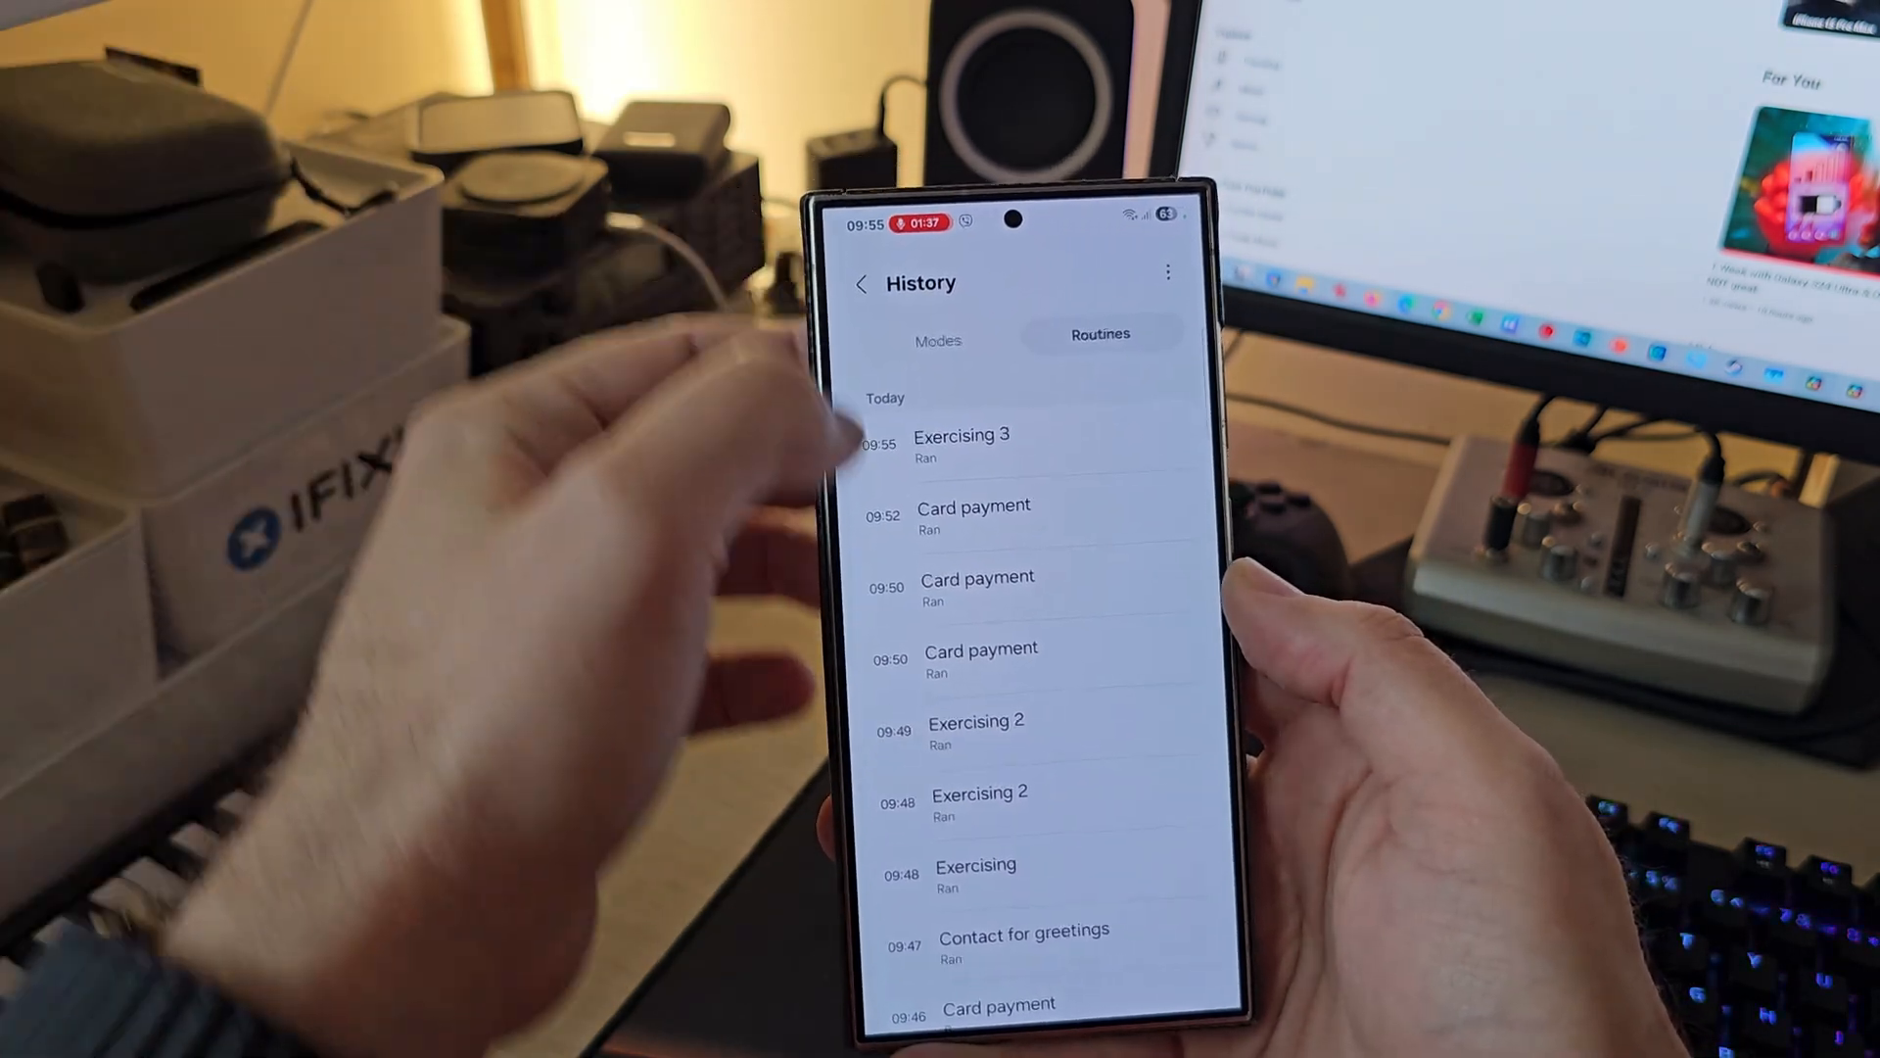
Open today's Exercising 3 run from History and its Specific time condition
{"action": "left_click", "coordinate": [960, 445]}
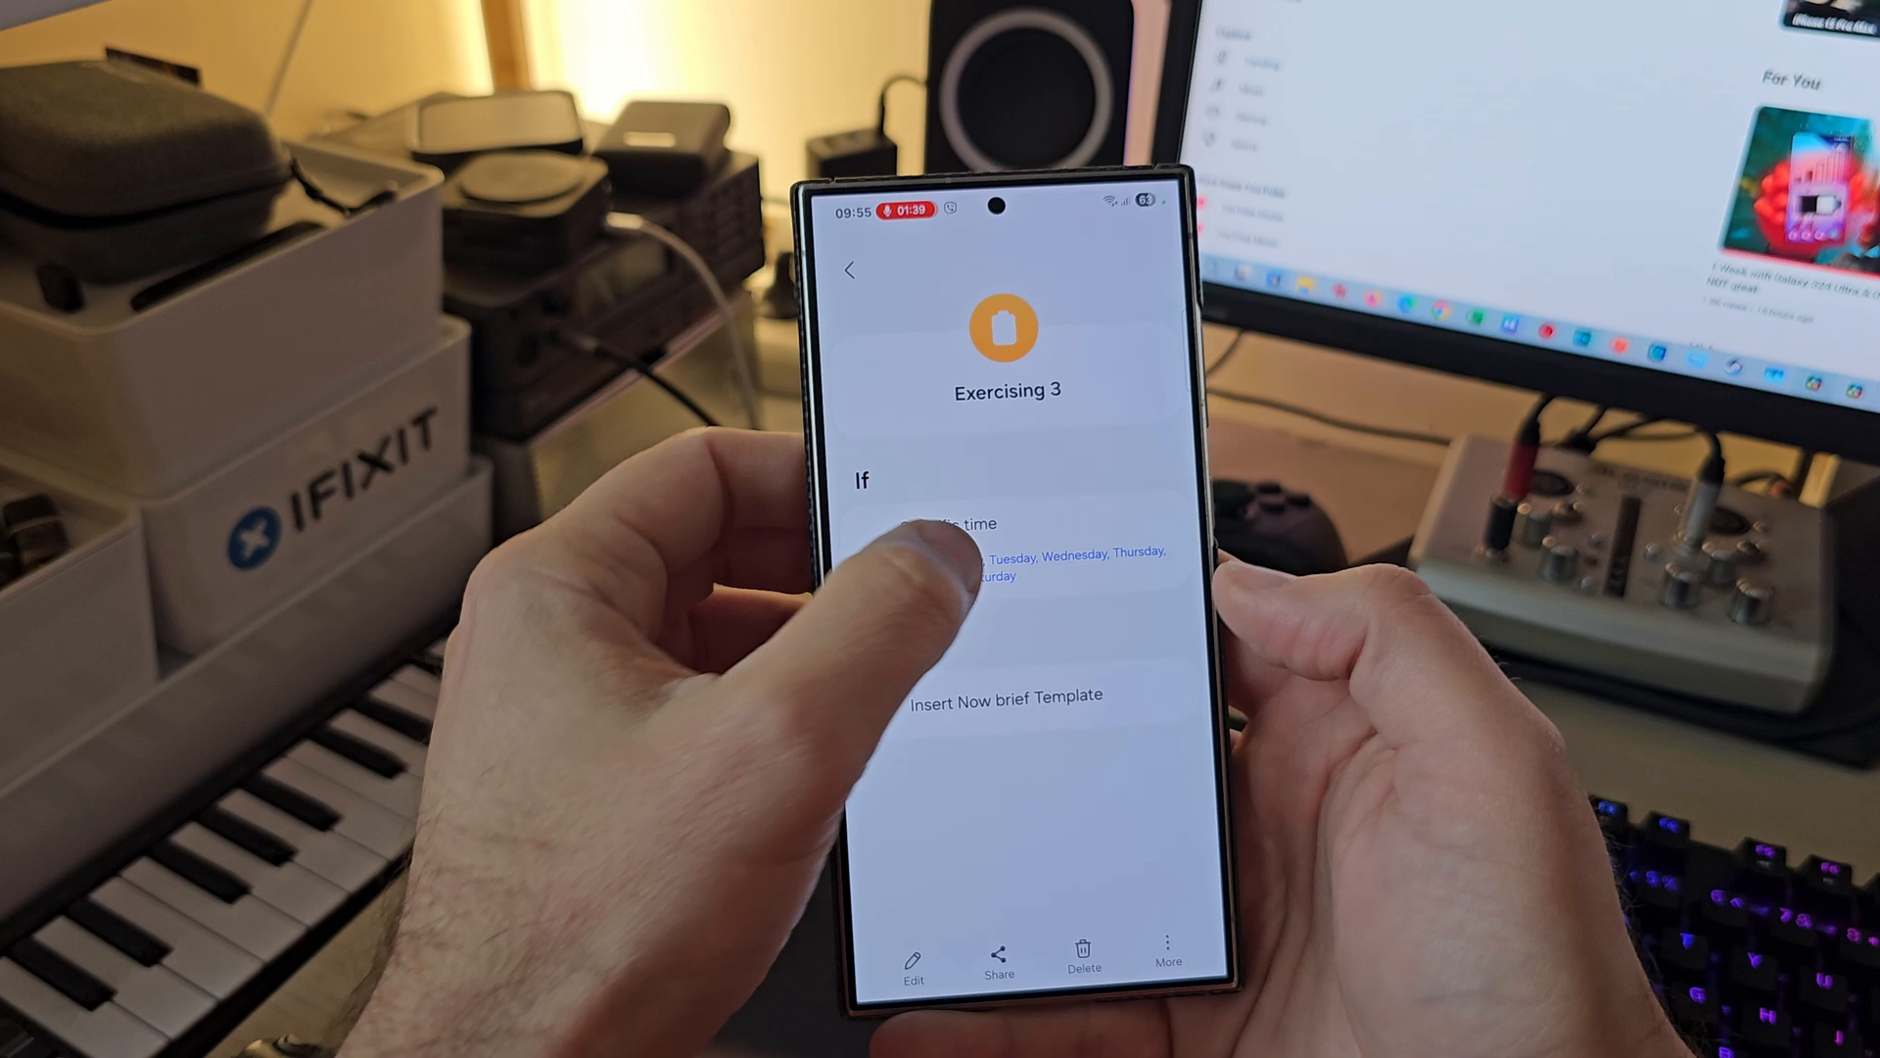
{"action": "left_click", "coordinate": [972, 523]}
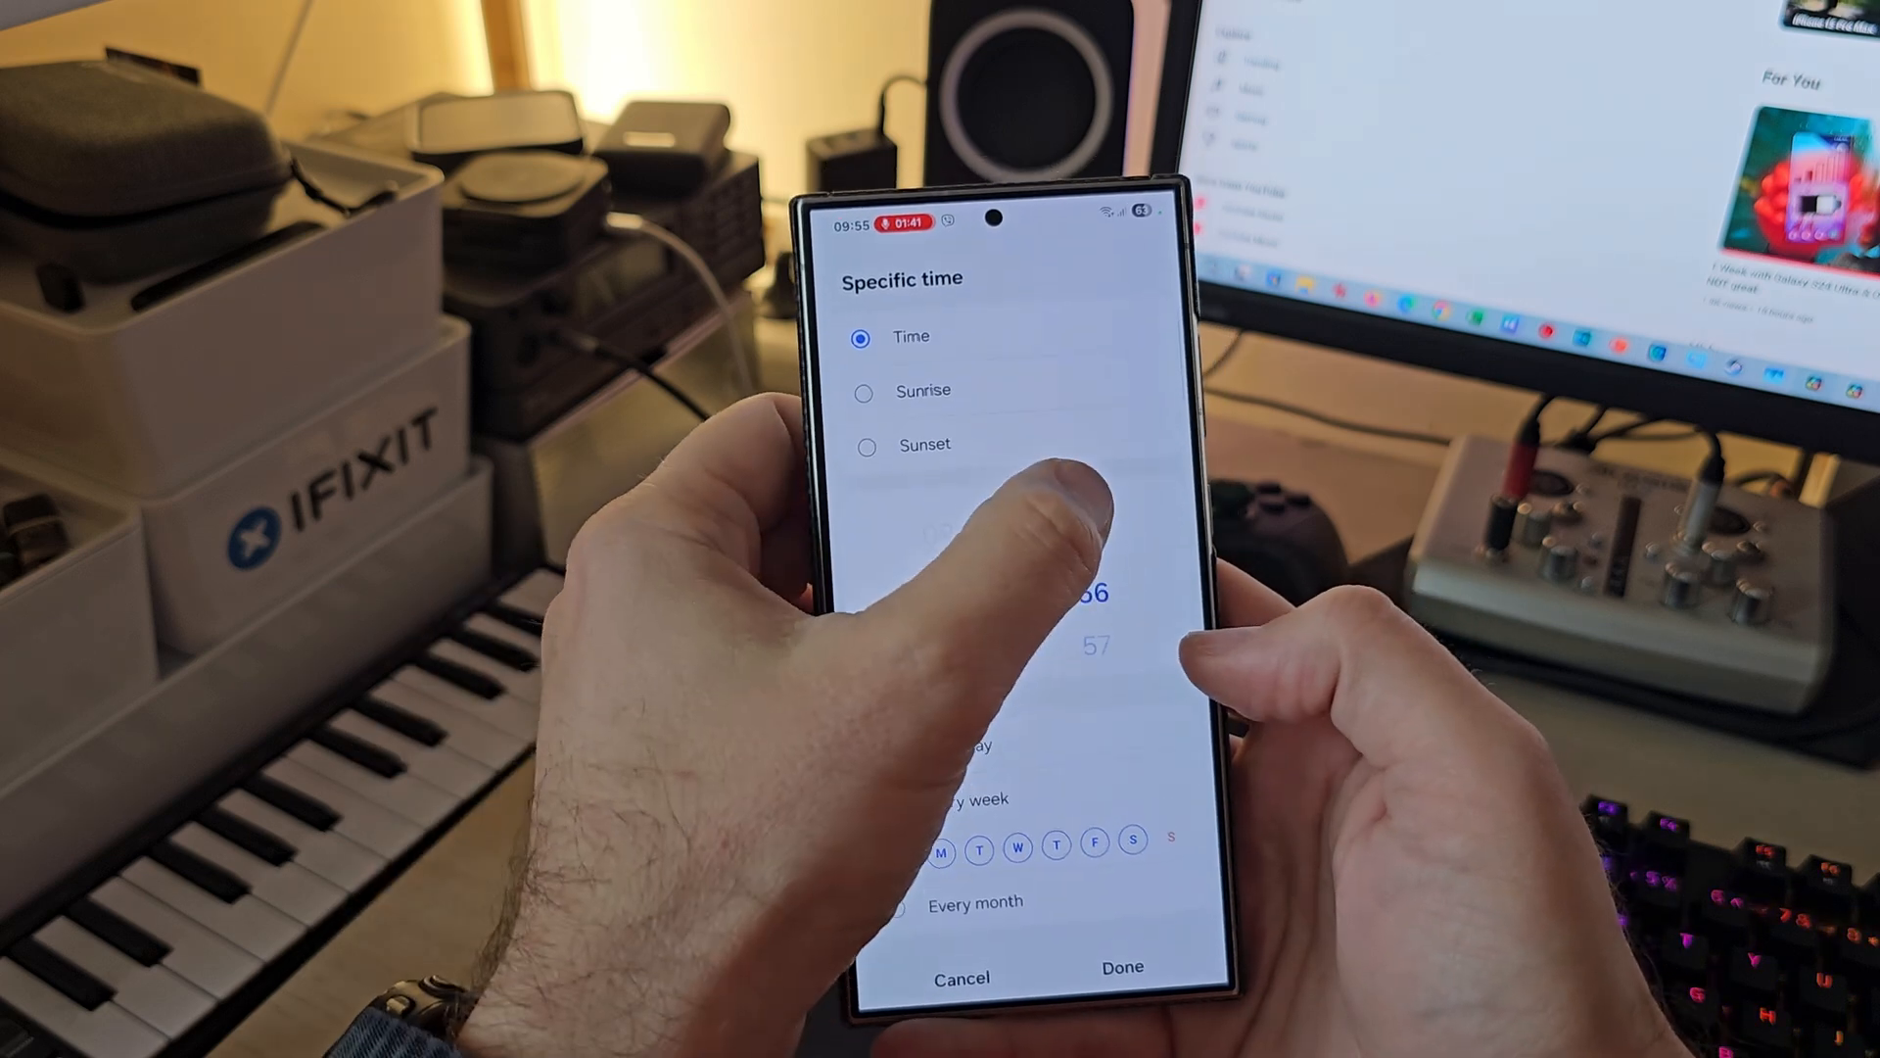
{"action": "left_click", "coordinate": [1121, 965]}
{"action": "type", "text": "s"}
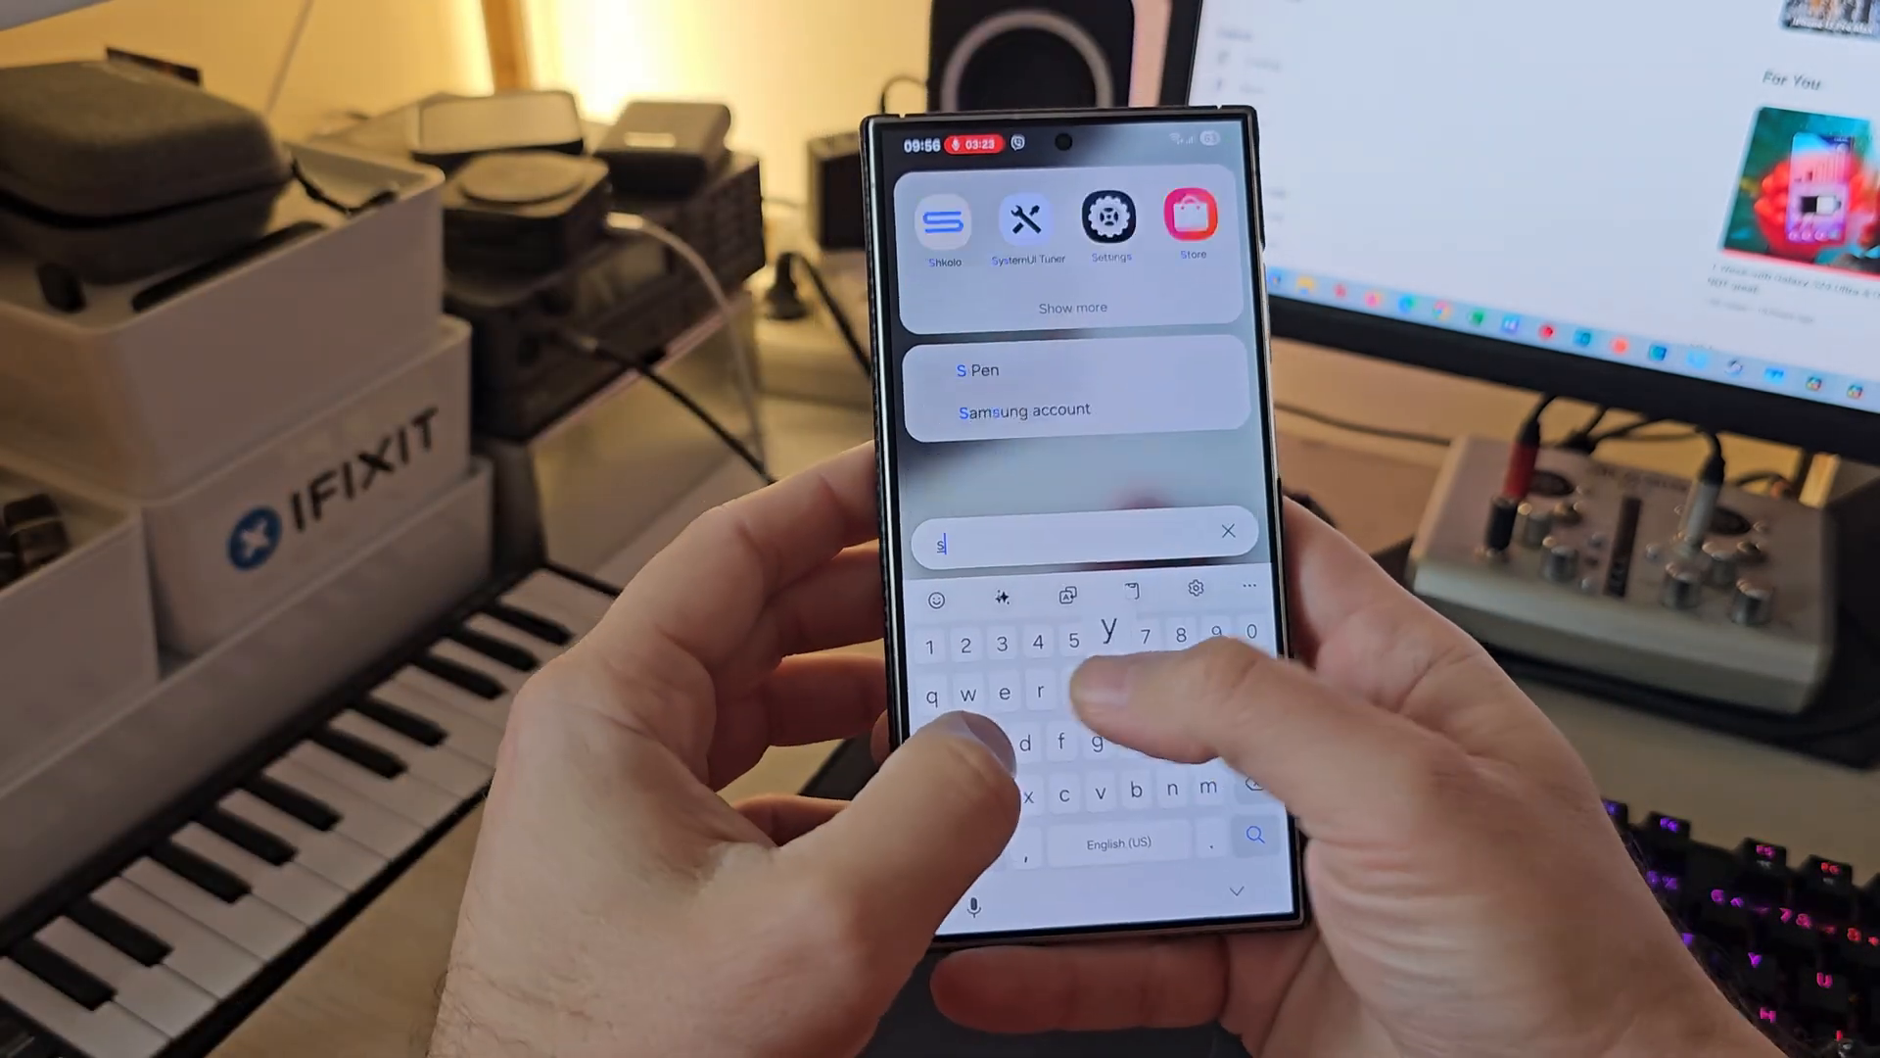
Find SystemUI Tuner and start choosing an app for a lock-screen shortcut
{"action": "type", "text": "ys"}
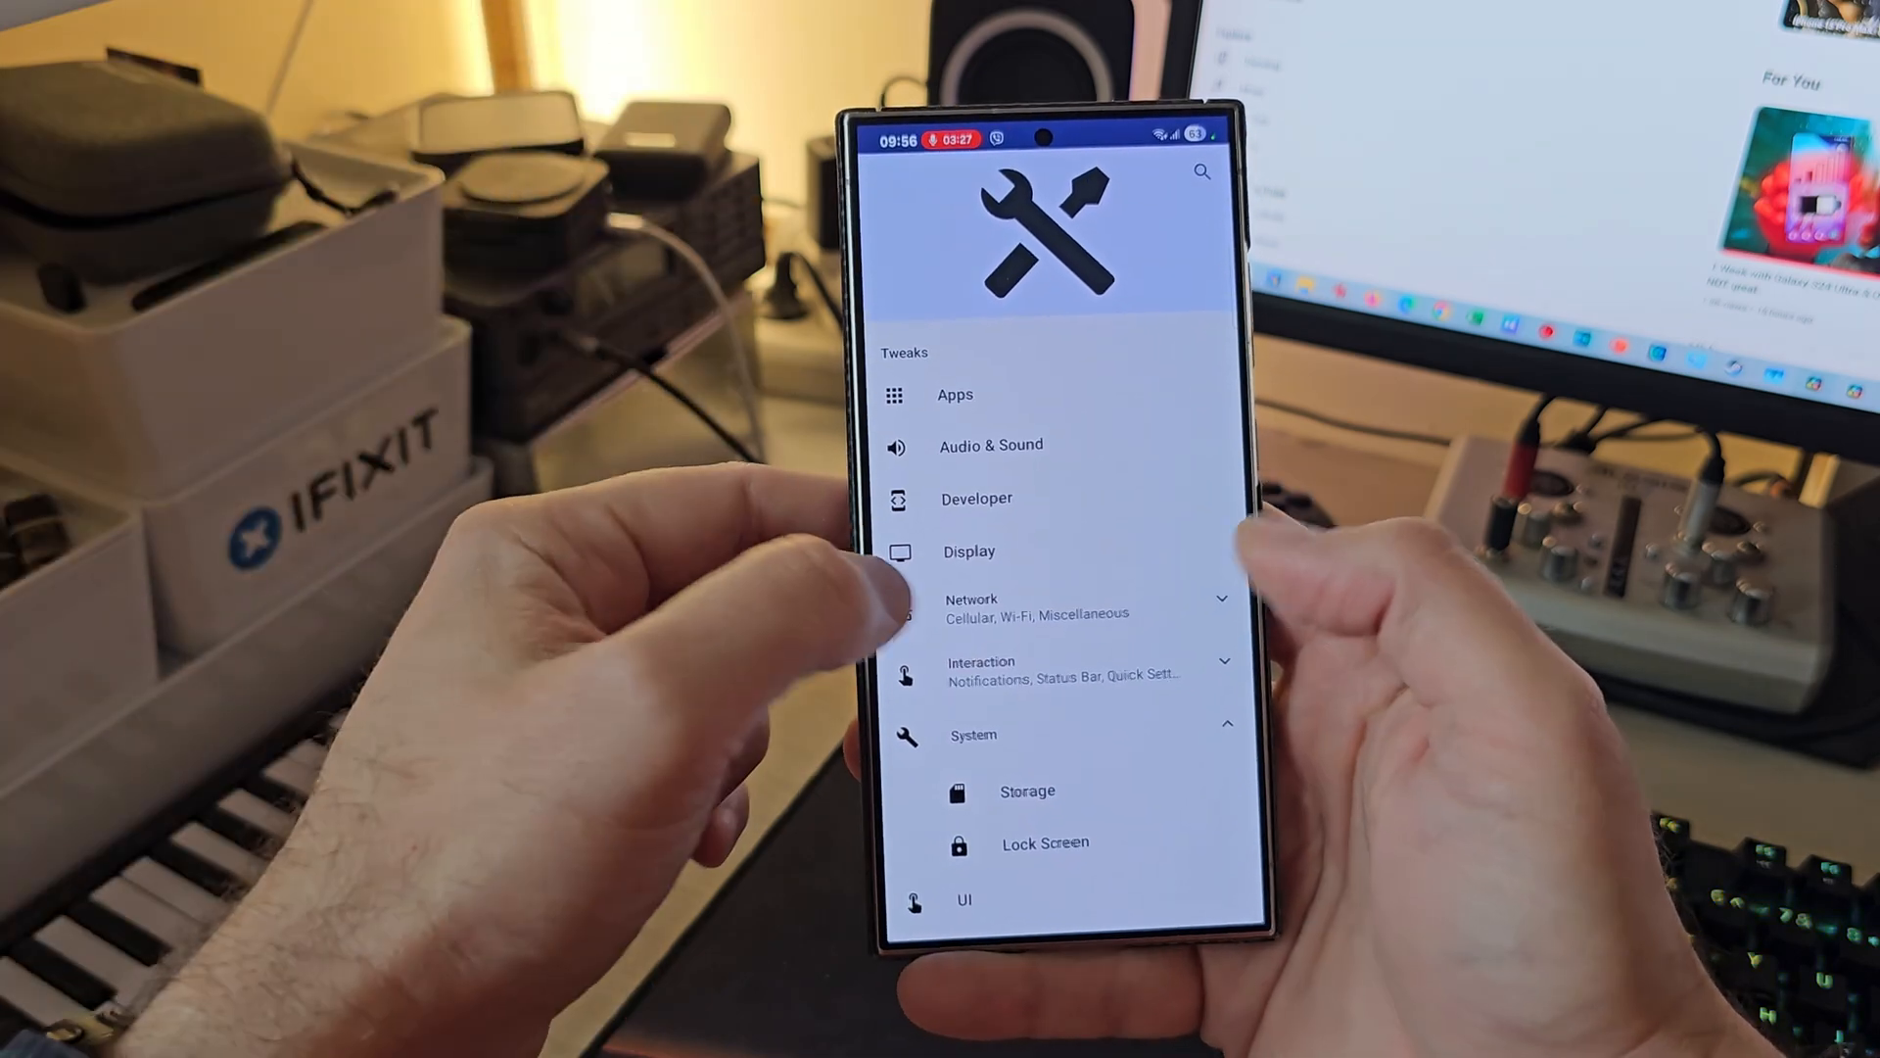
{"action": "left_click", "coordinate": [1044, 842]}
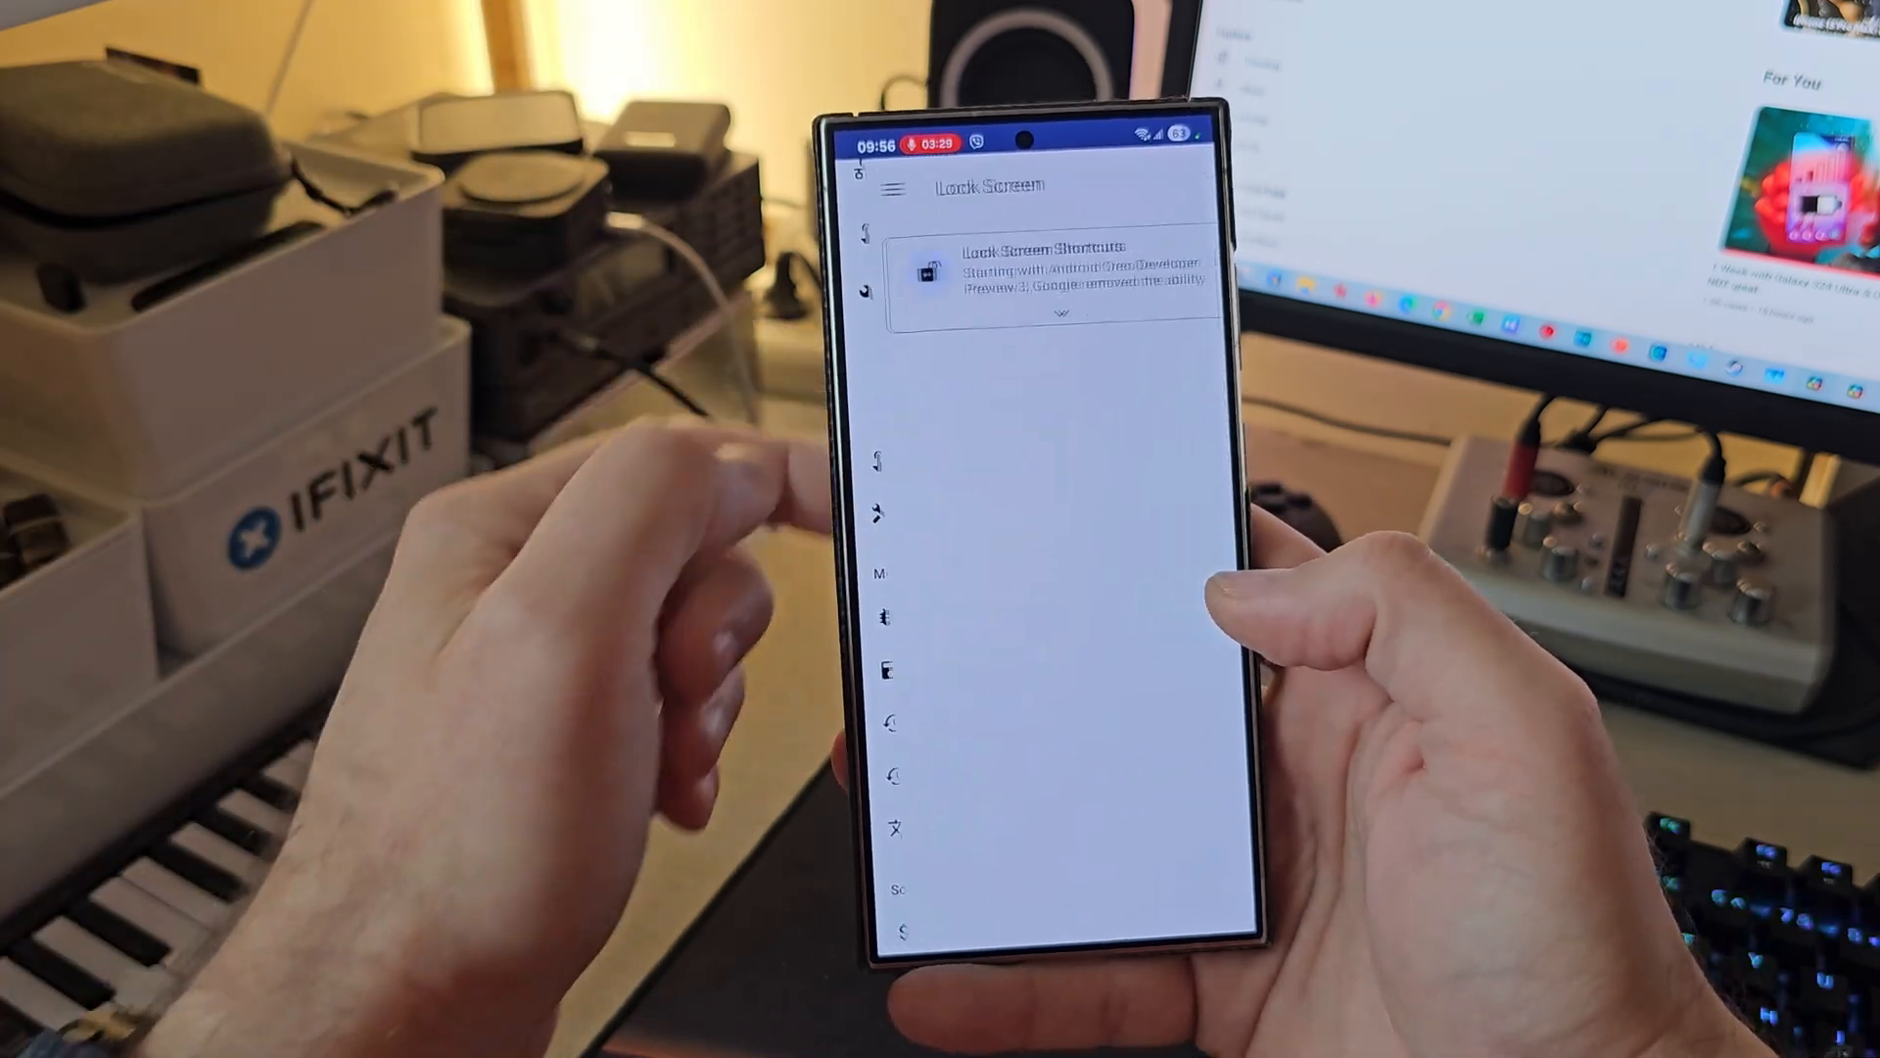
{"action": "left_click", "coordinate": [1050, 278]}
{"action": "type", "text": "m"}
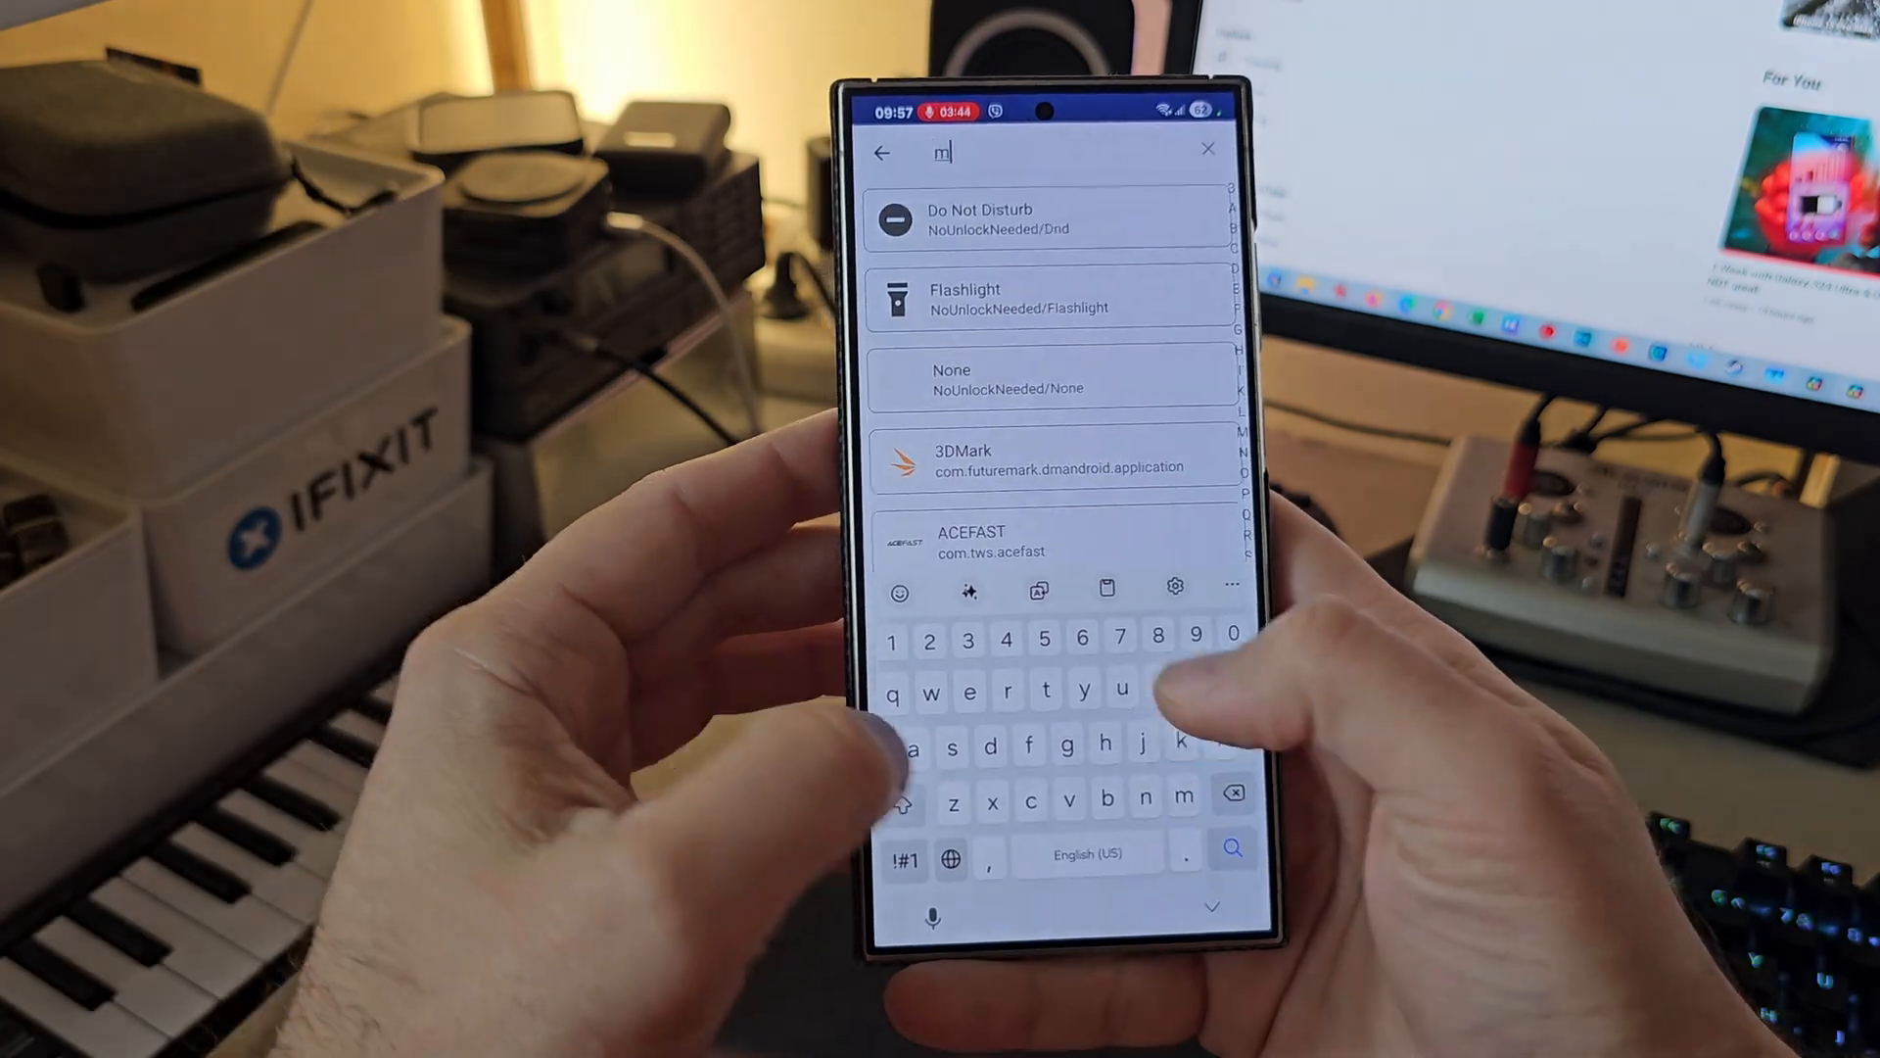
Pick Modes and Routines and search its activities for 'debug' to launch Debug Mode
{"action": "type", "text": "odes"}
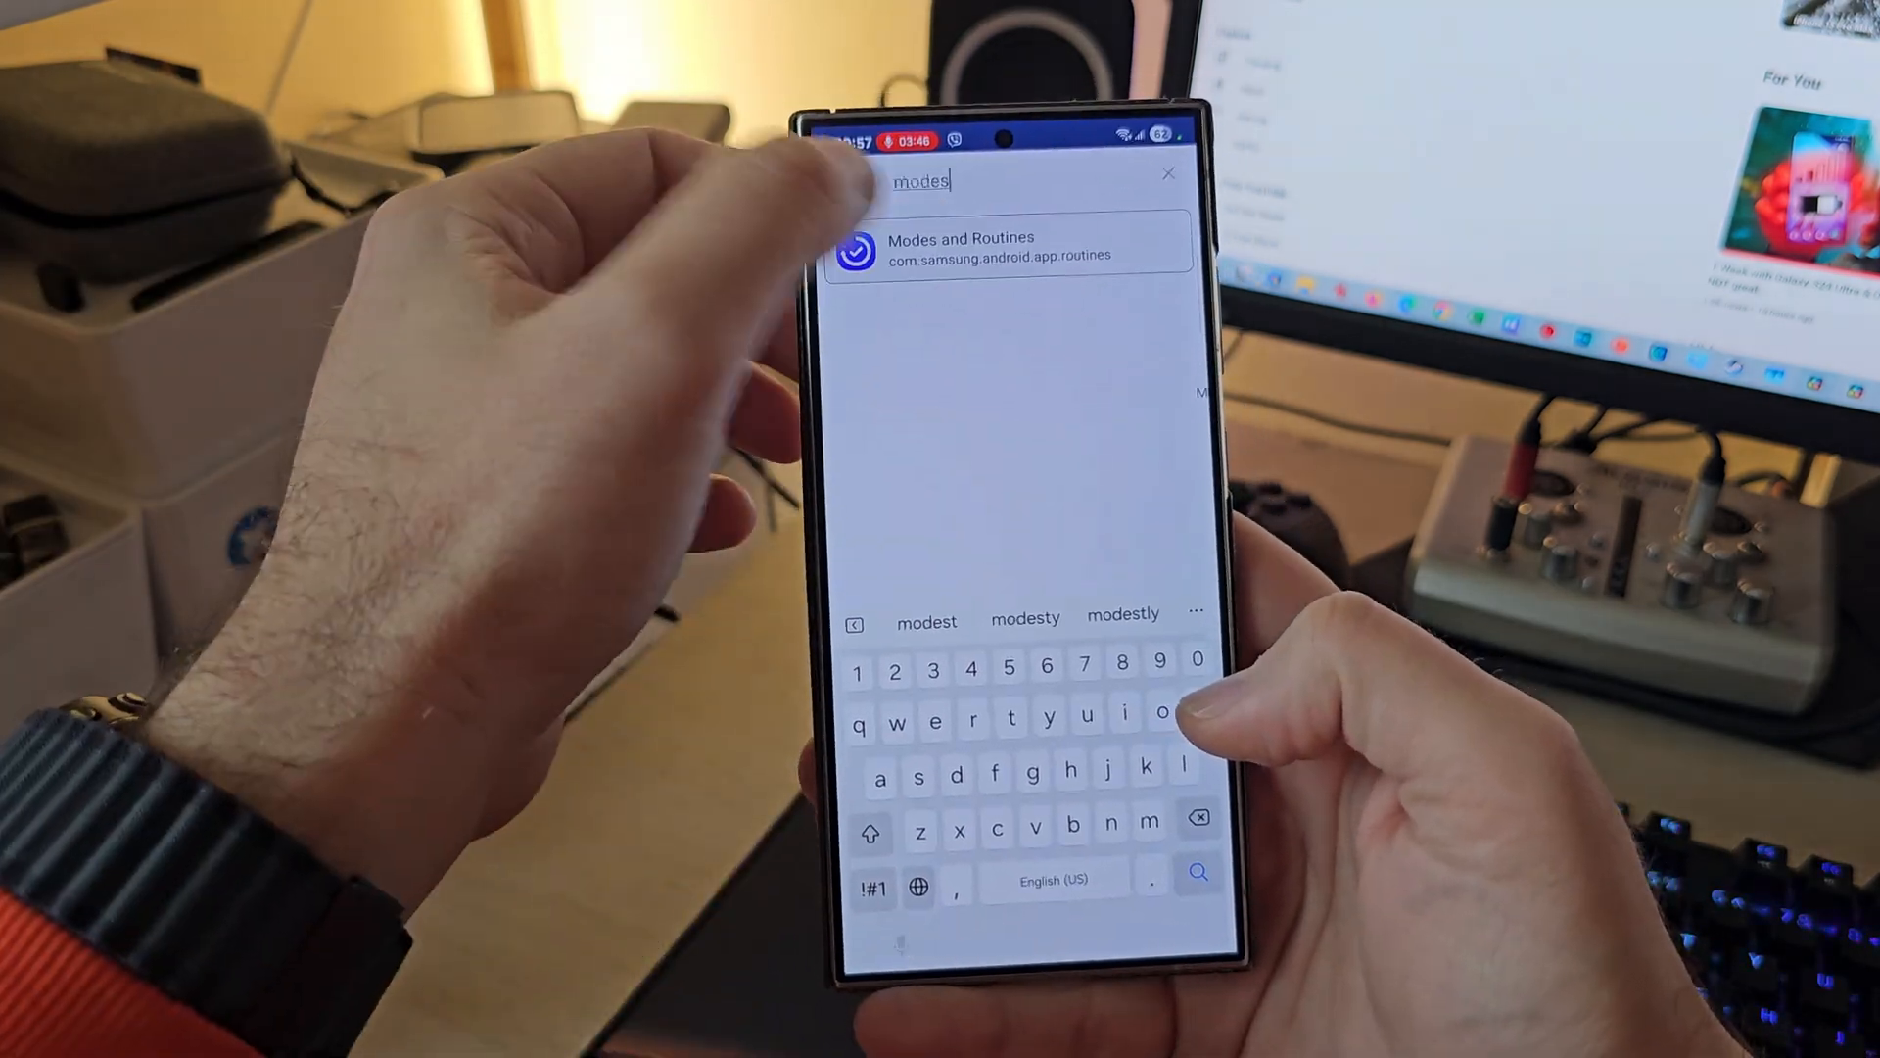
{"action": "left_click", "coordinate": [1007, 249]}
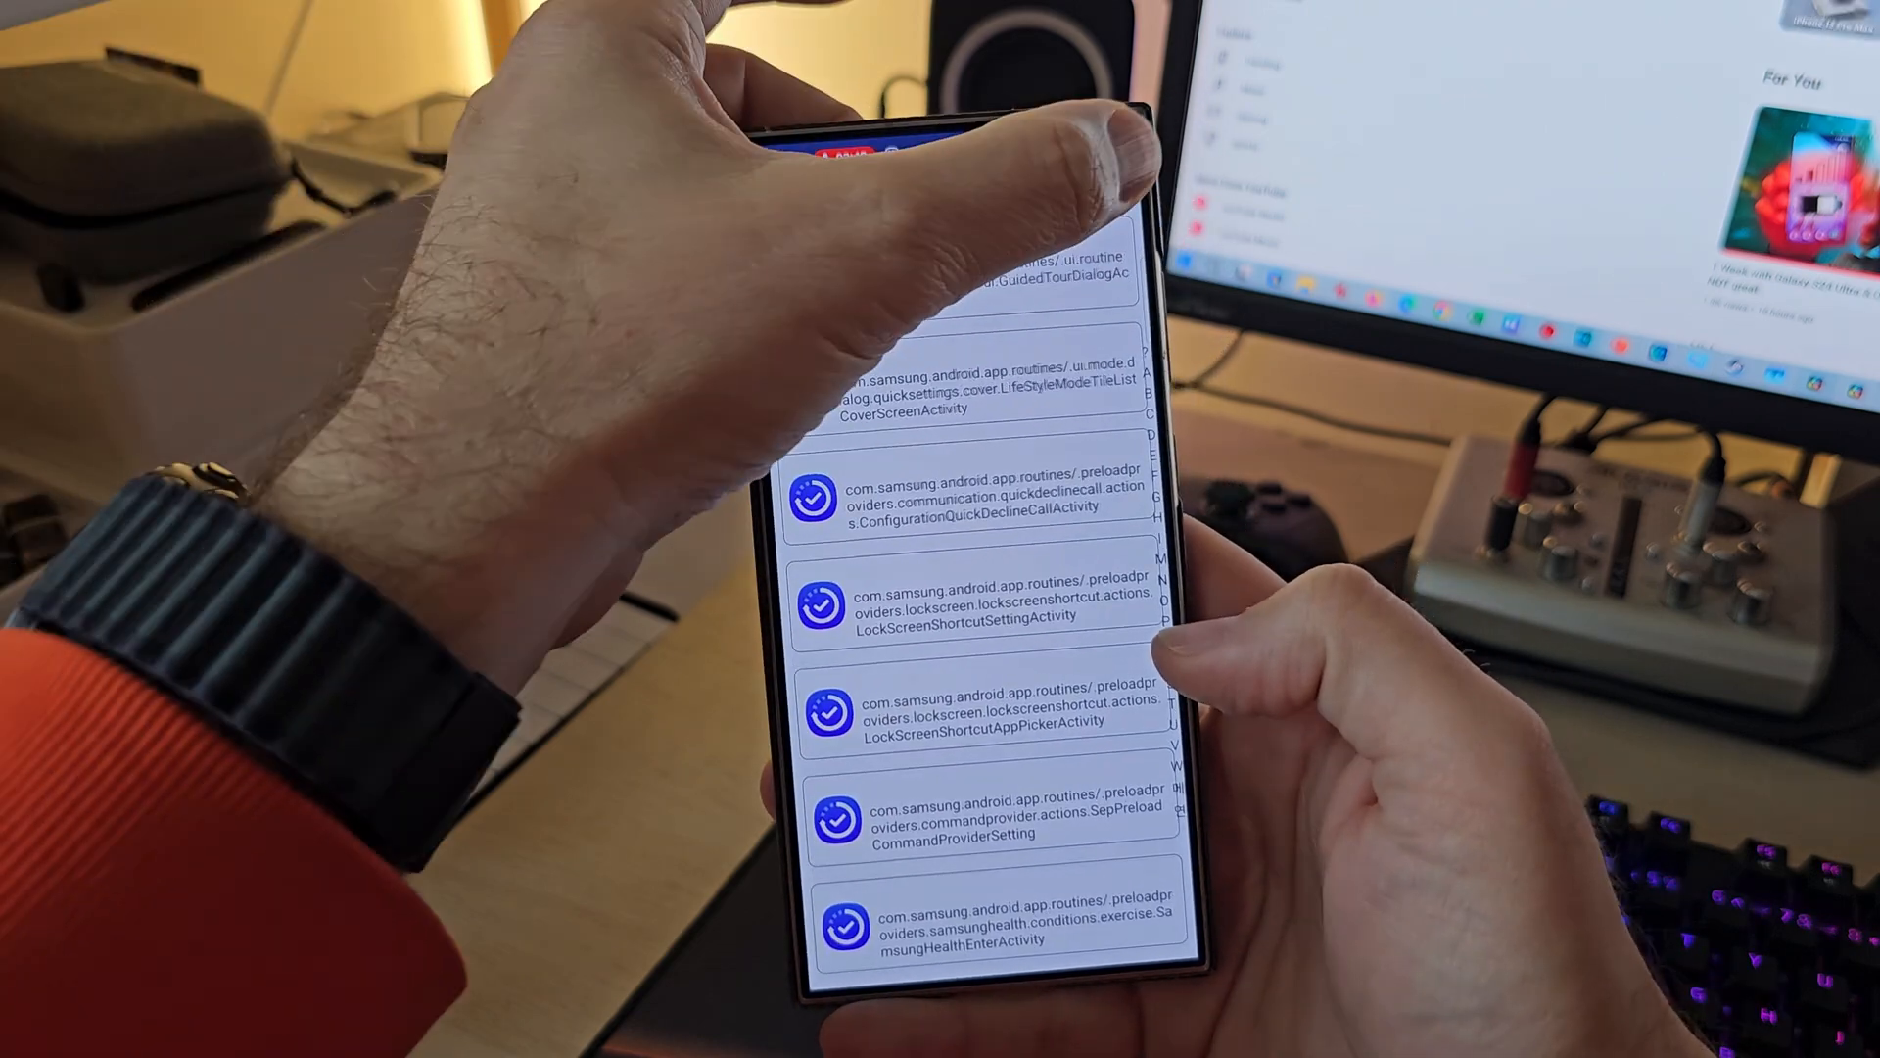
{"action": "type", "text": "debug"}
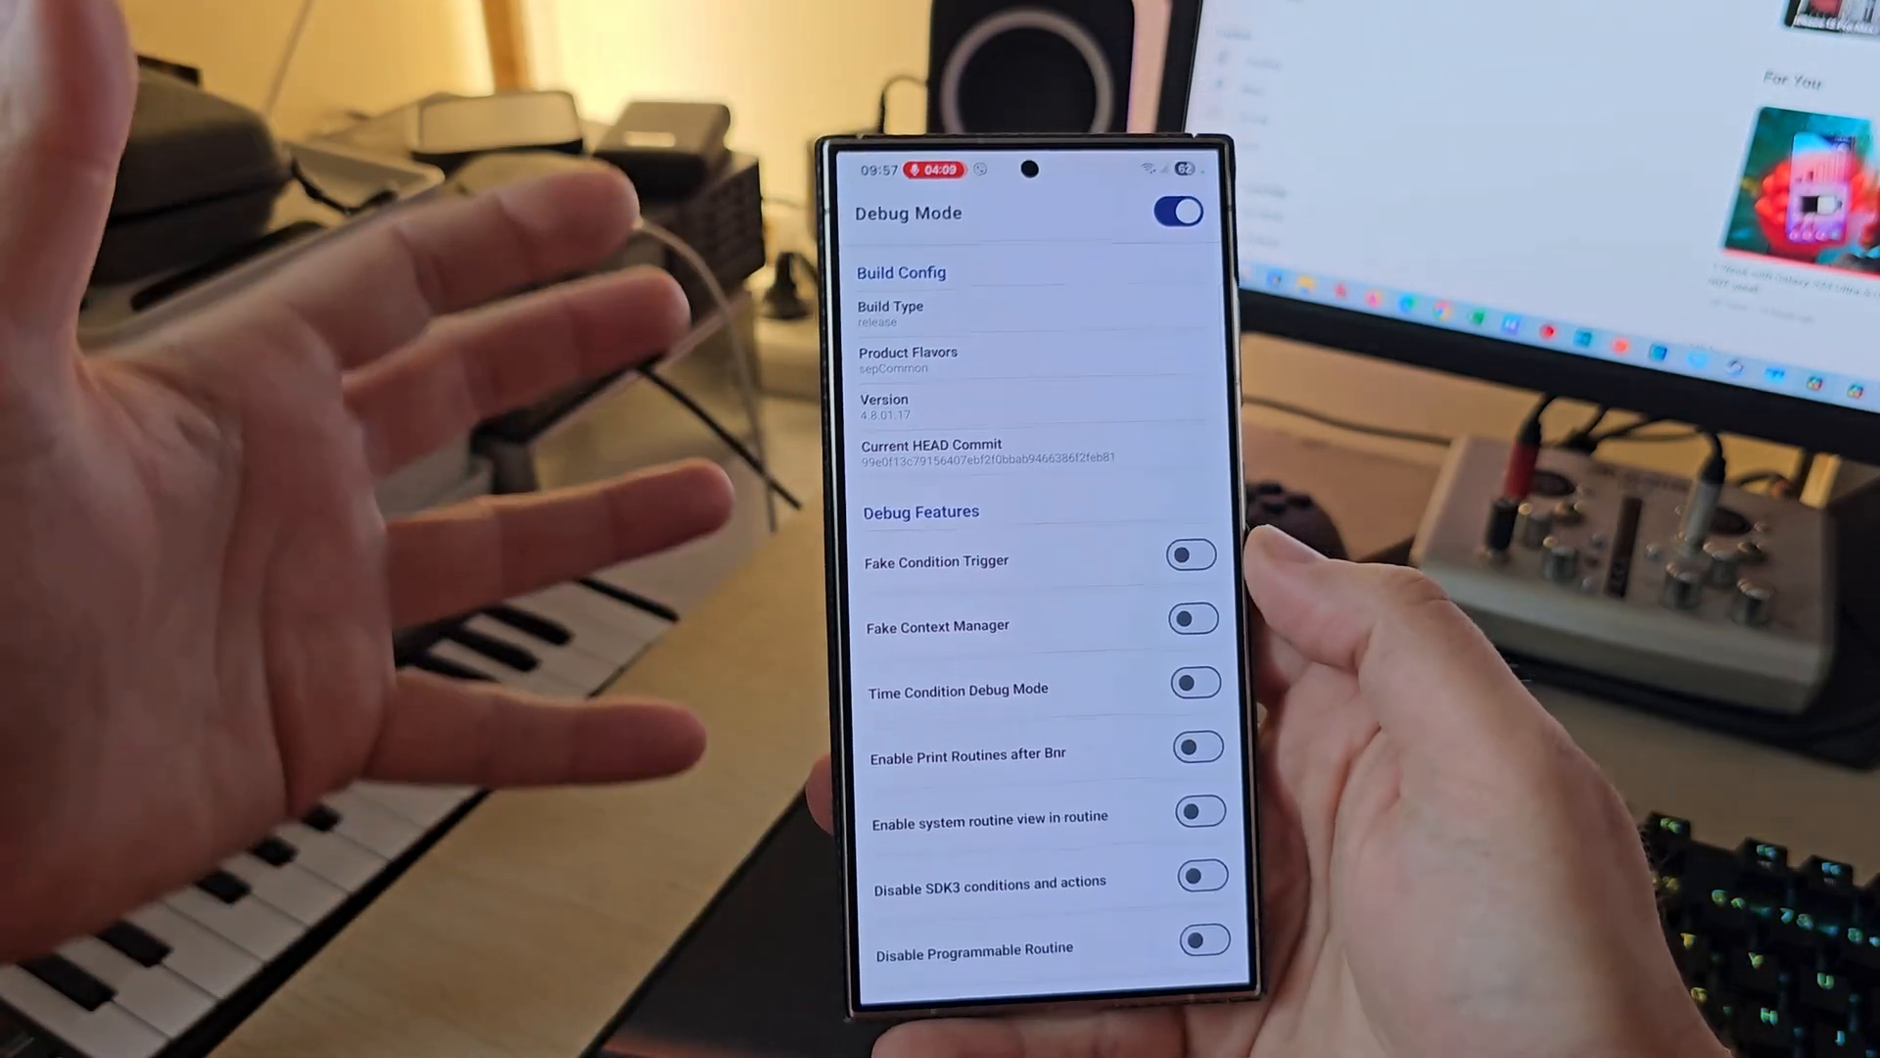
Review the Debug Mode screen, then reopen Modes and Routines from Settings on Discover
{"action": "scroll", "scroll_direction": "down", "scroll_amount": 3}
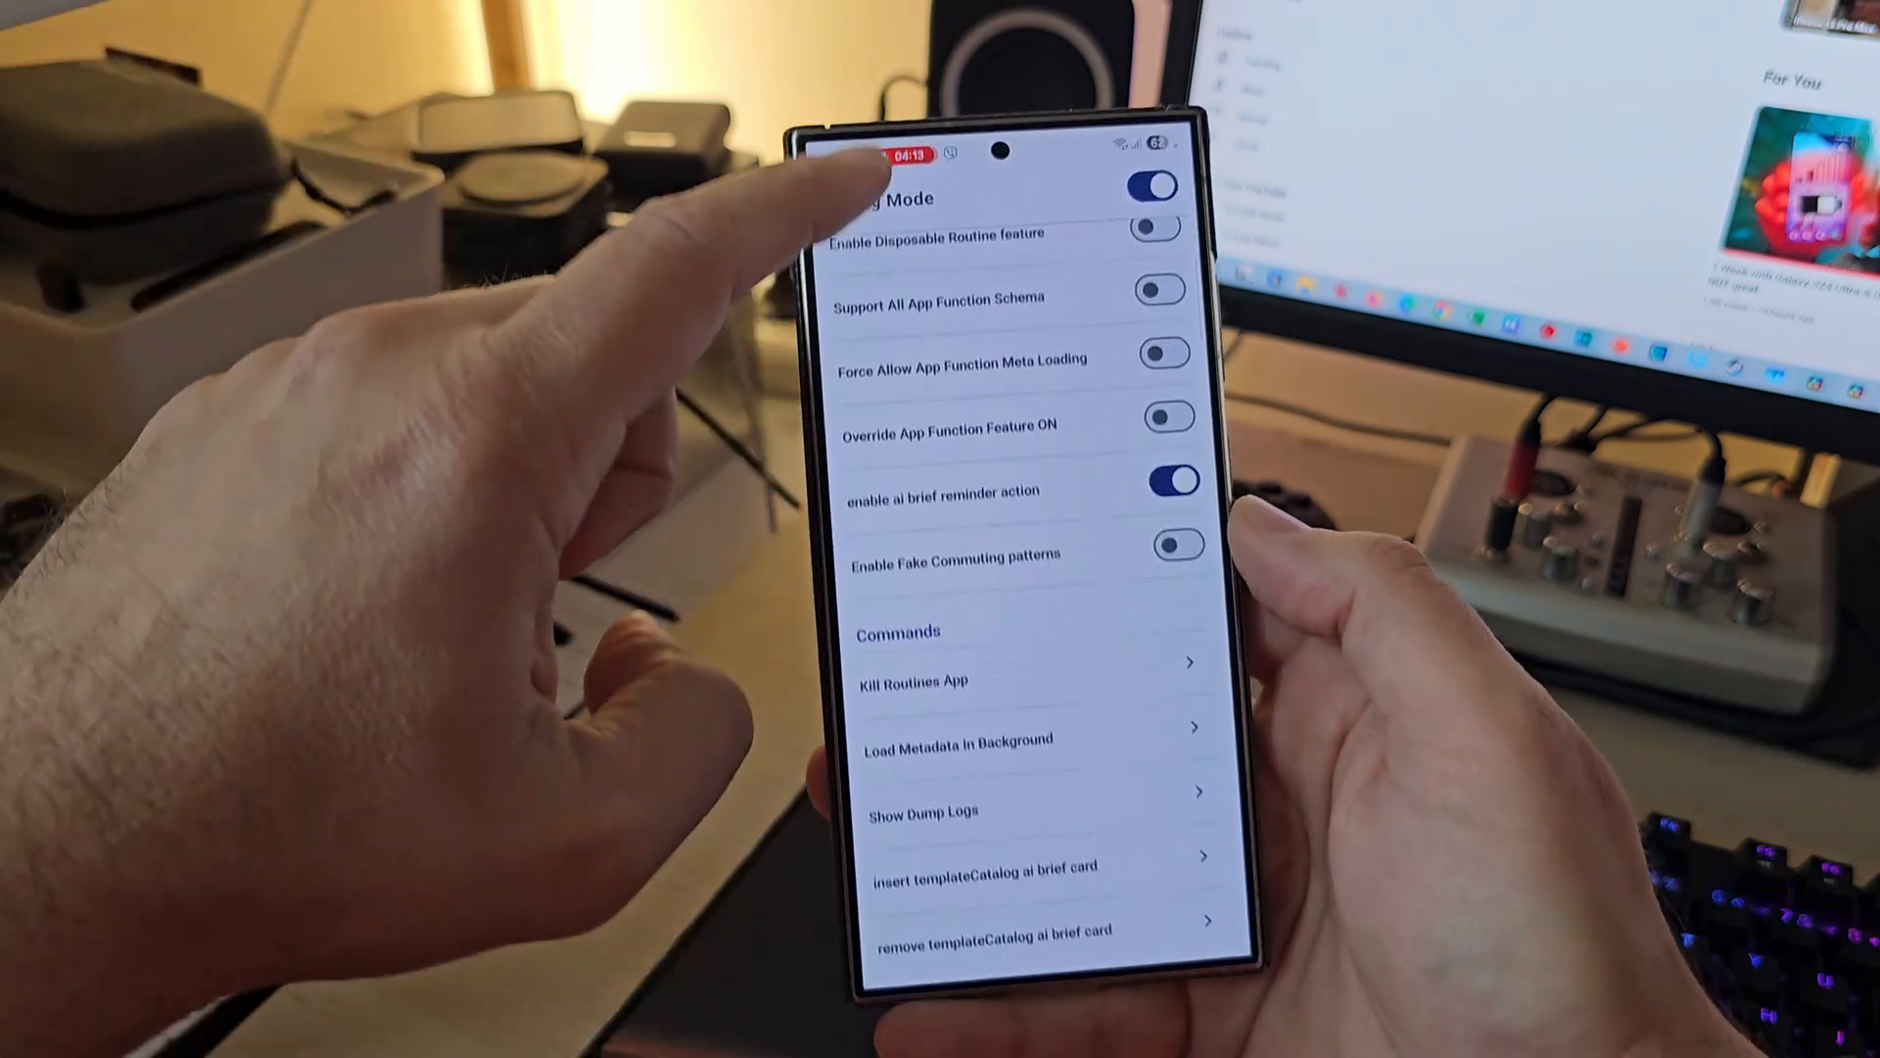
{"action": "scroll", "scroll_direction": "down", "scroll_amount": 3}
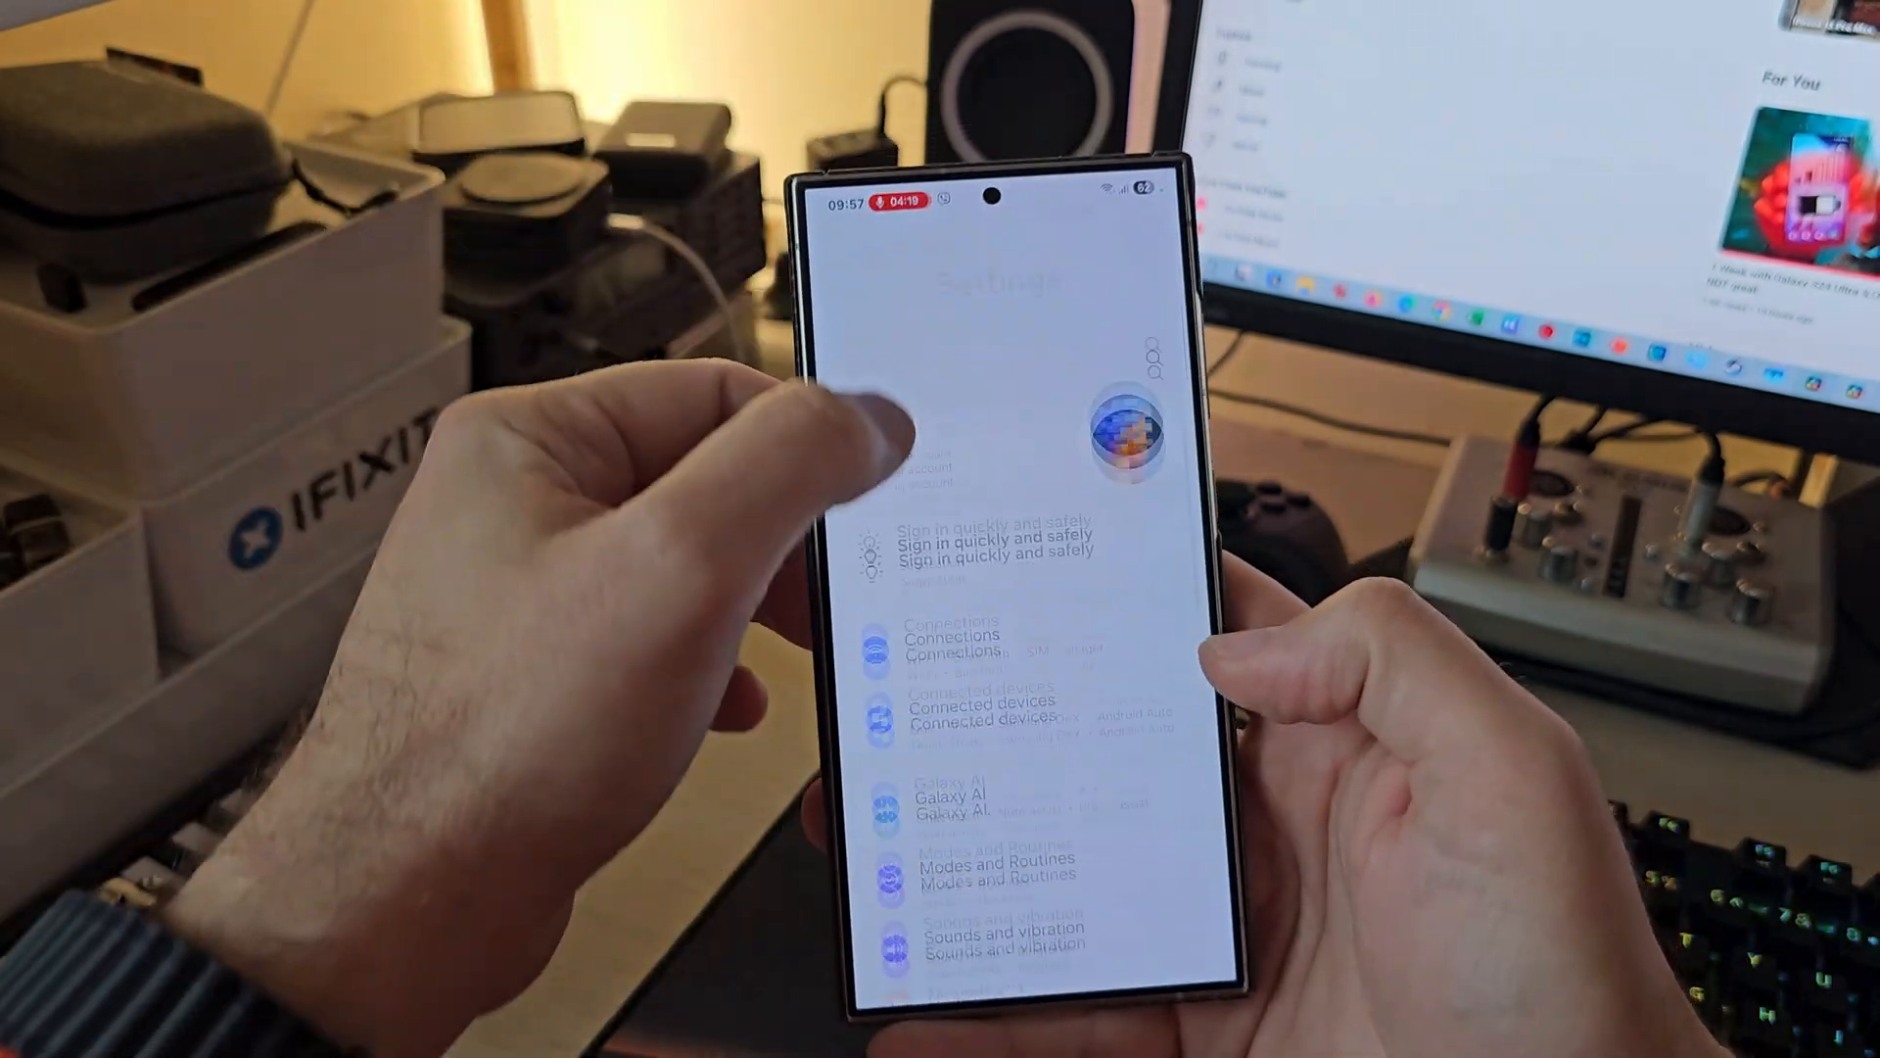
{"action": "left_click", "coordinate": [995, 864]}
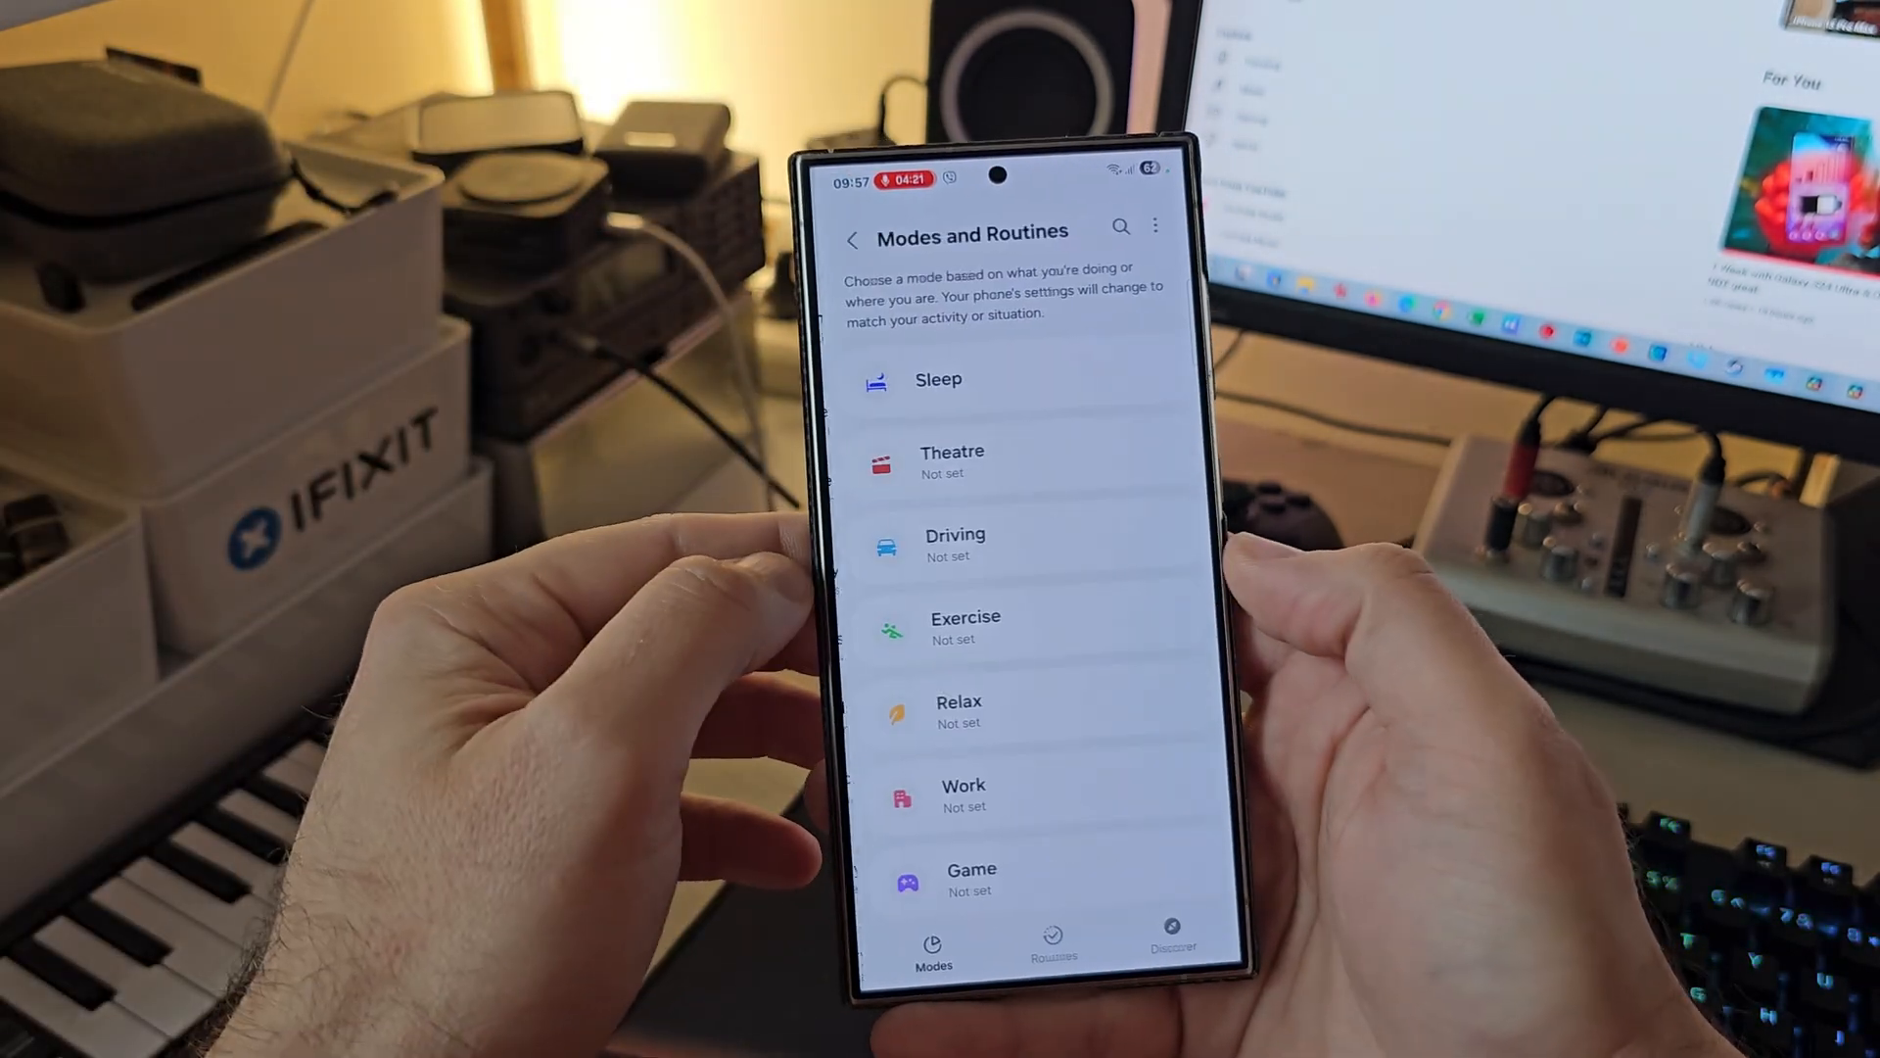
{"action": "left_click", "coordinate": [1156, 936]}
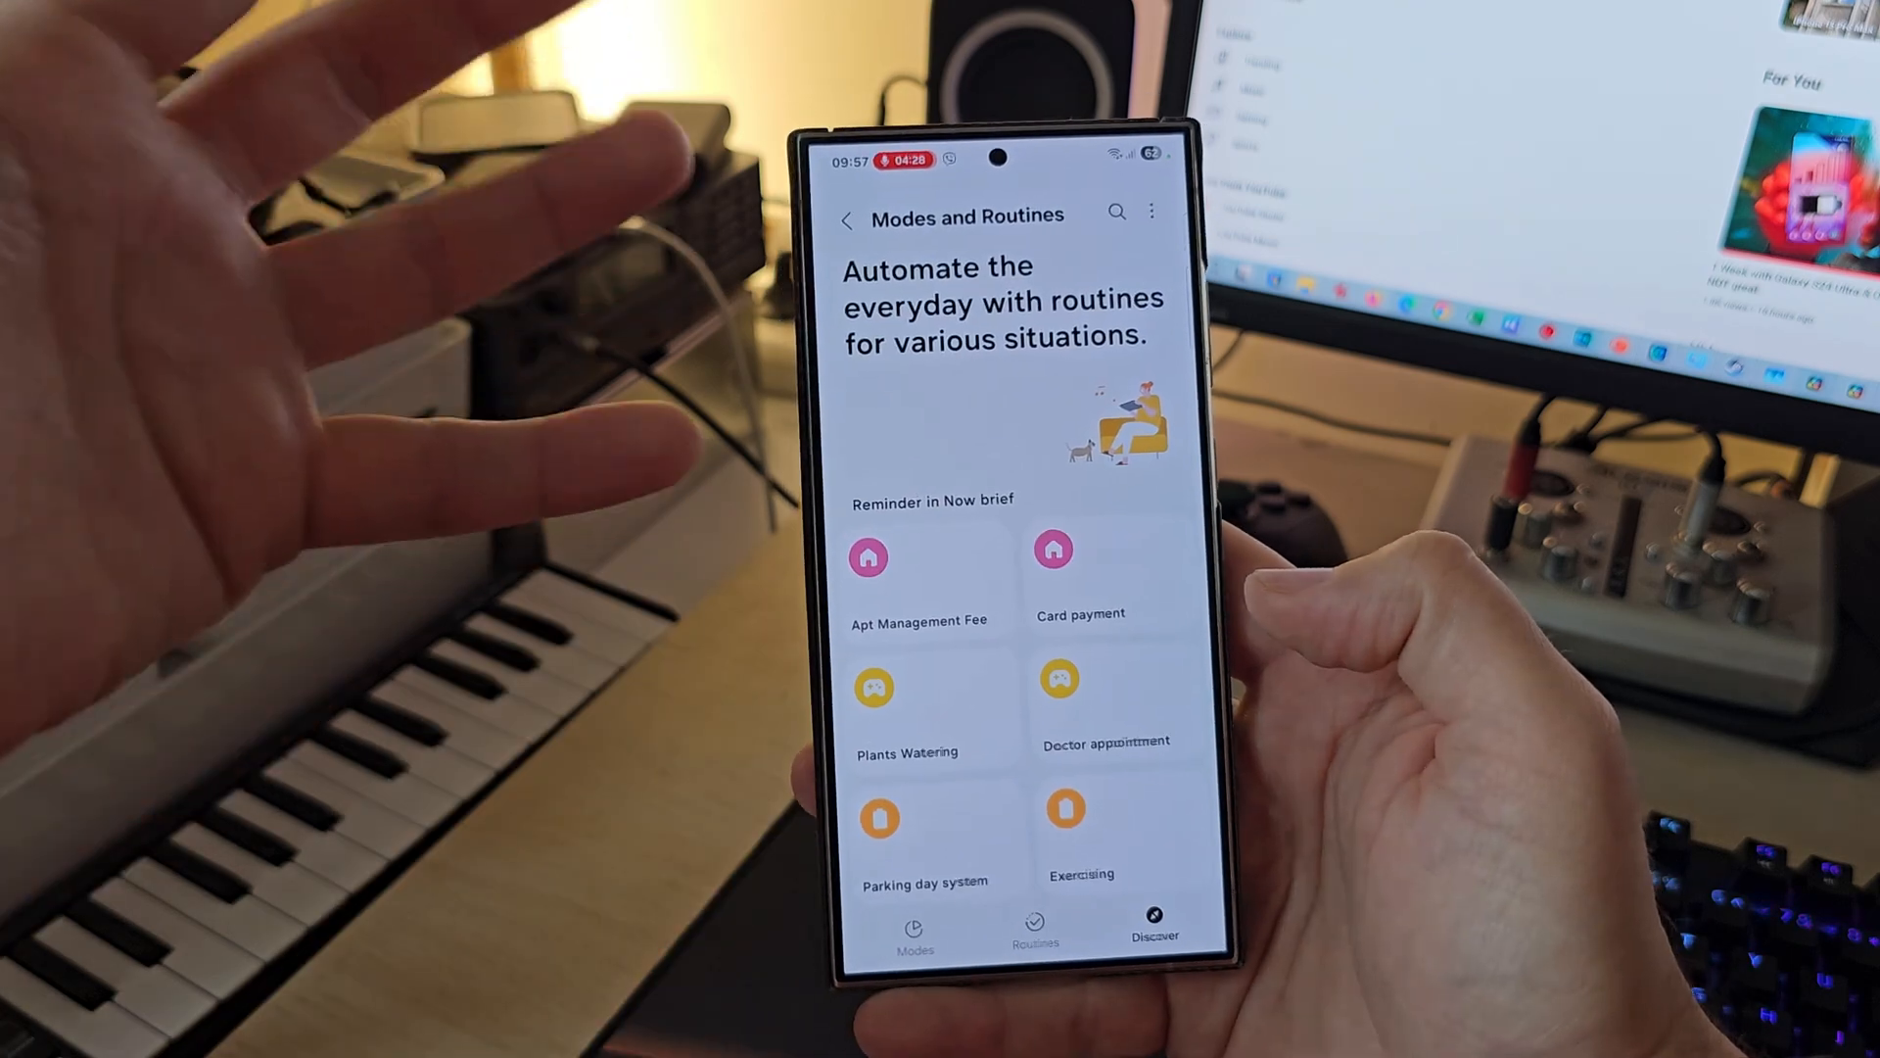
Check the overflow menu for Debug Mode and debug commands, then dismiss it
{"action": "left_click", "coordinate": [1149, 212]}
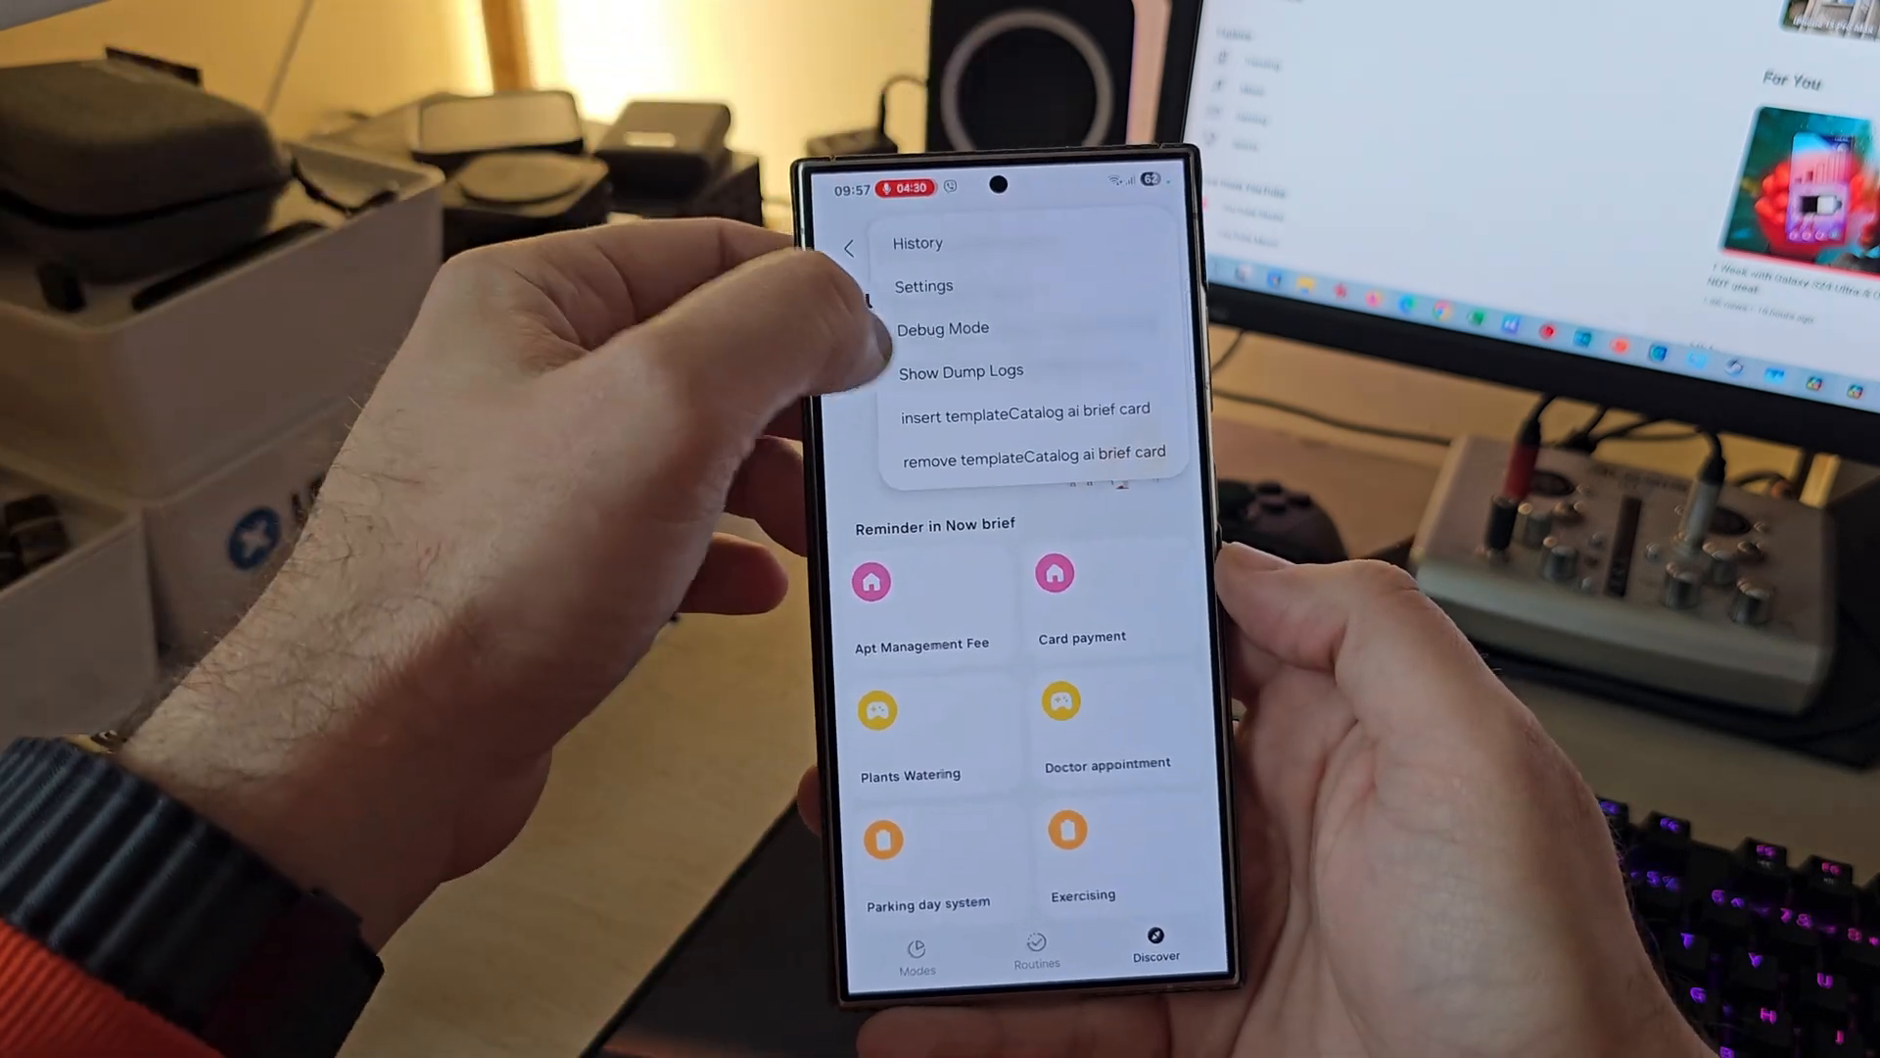
{"action": "left_click", "coordinate": [942, 327]}
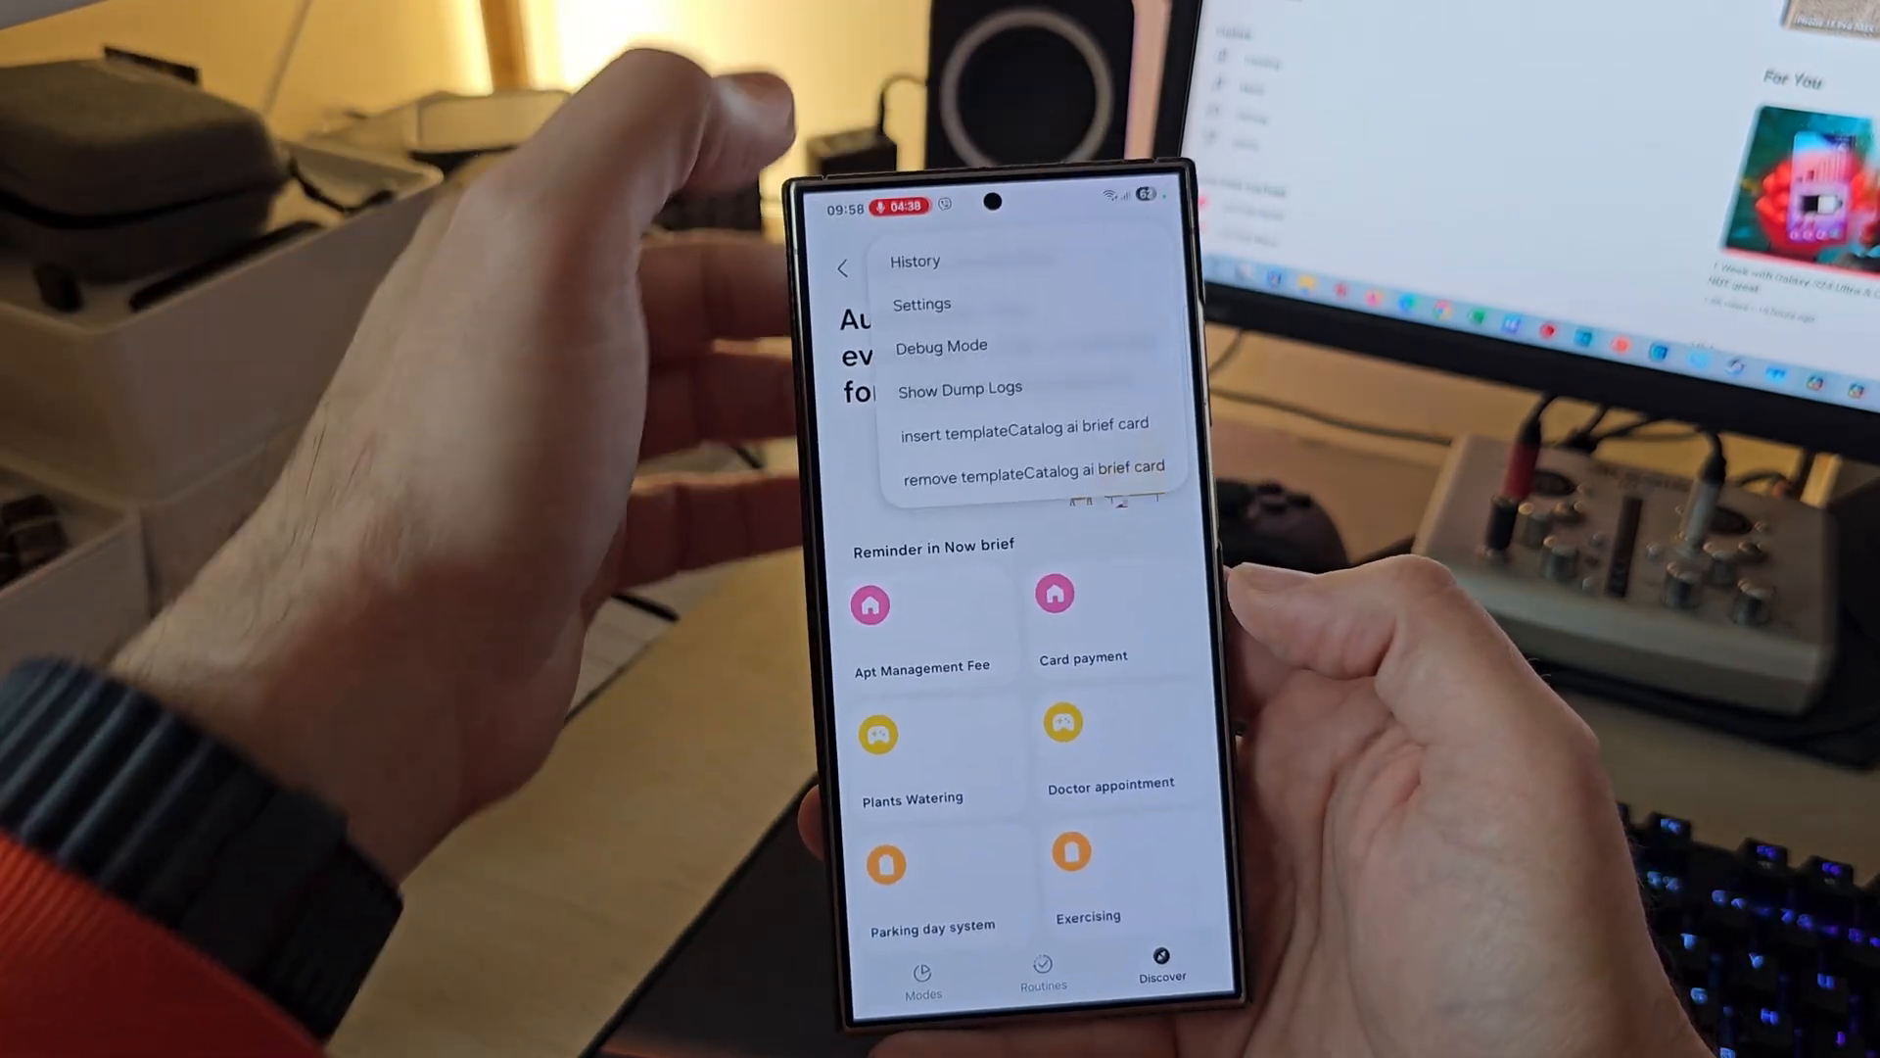
{"action": "left_click", "coordinate": [942, 344]}
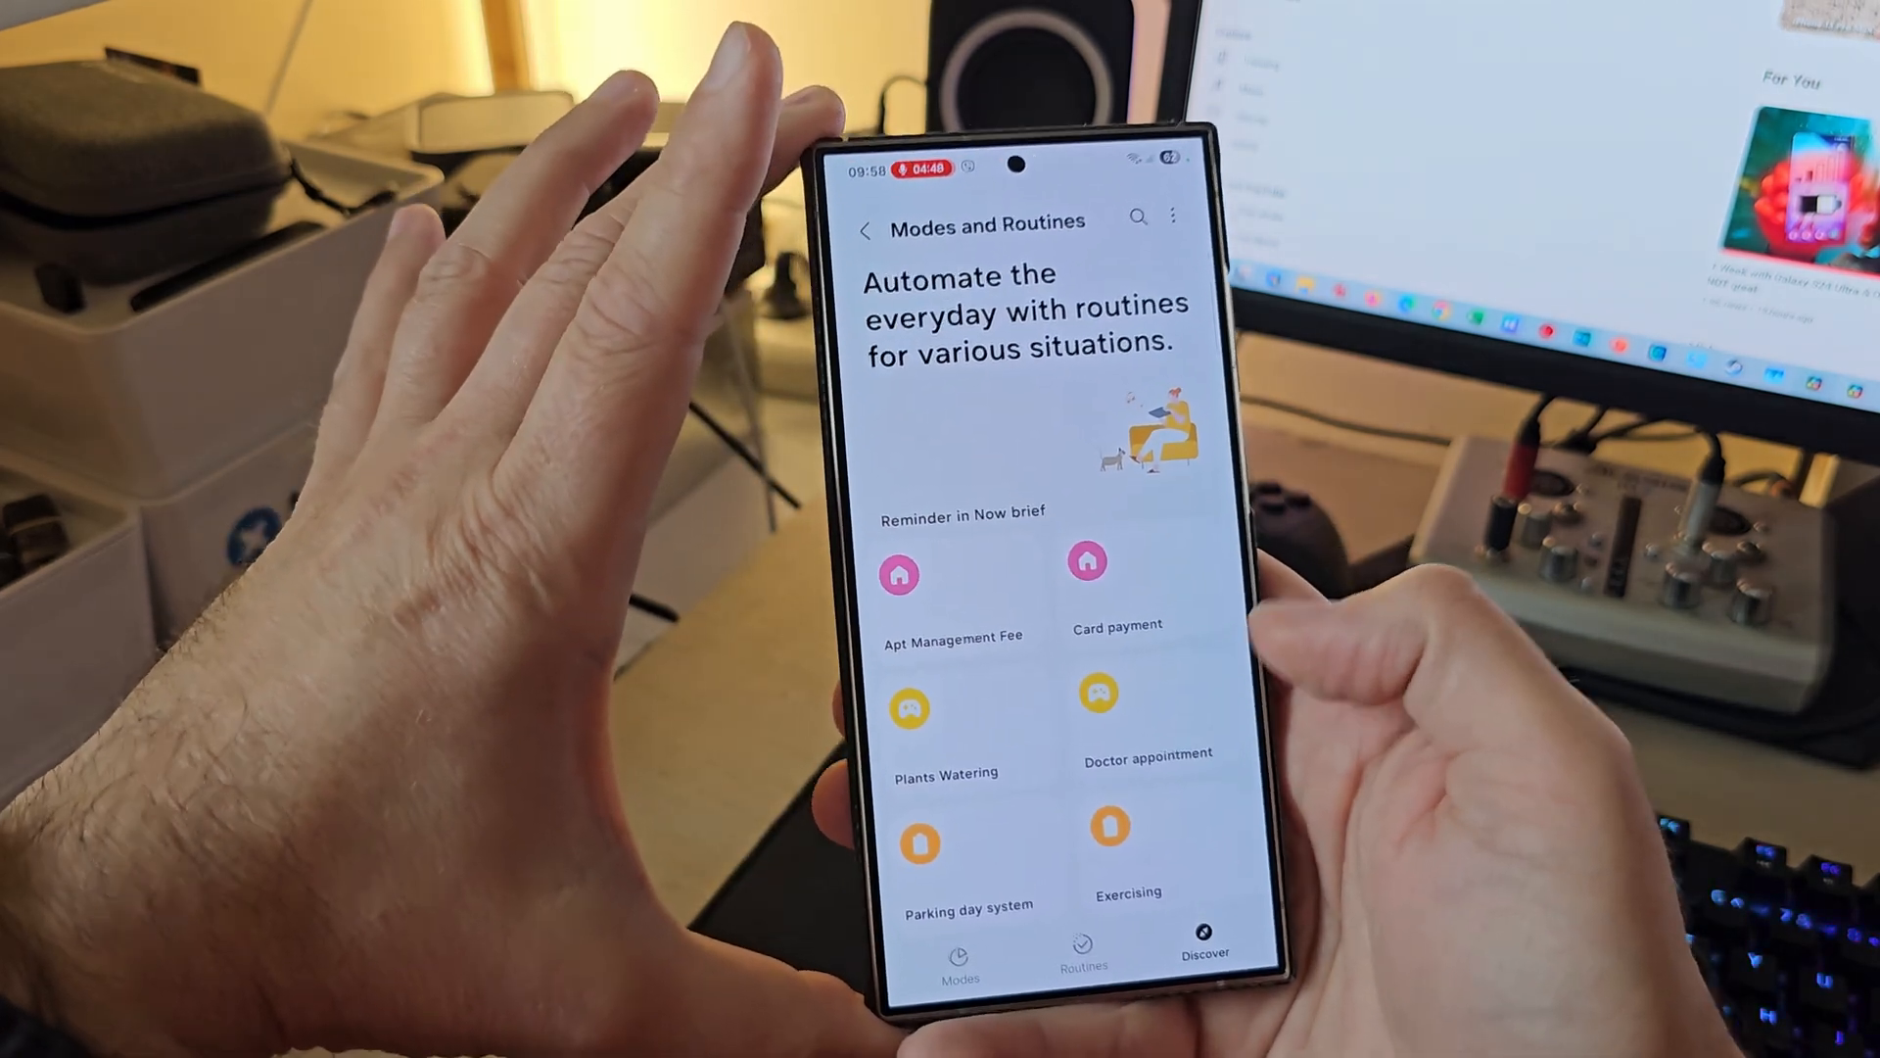
{"action": "scroll", "scroll_direction": "down", "scroll_amount": 3}
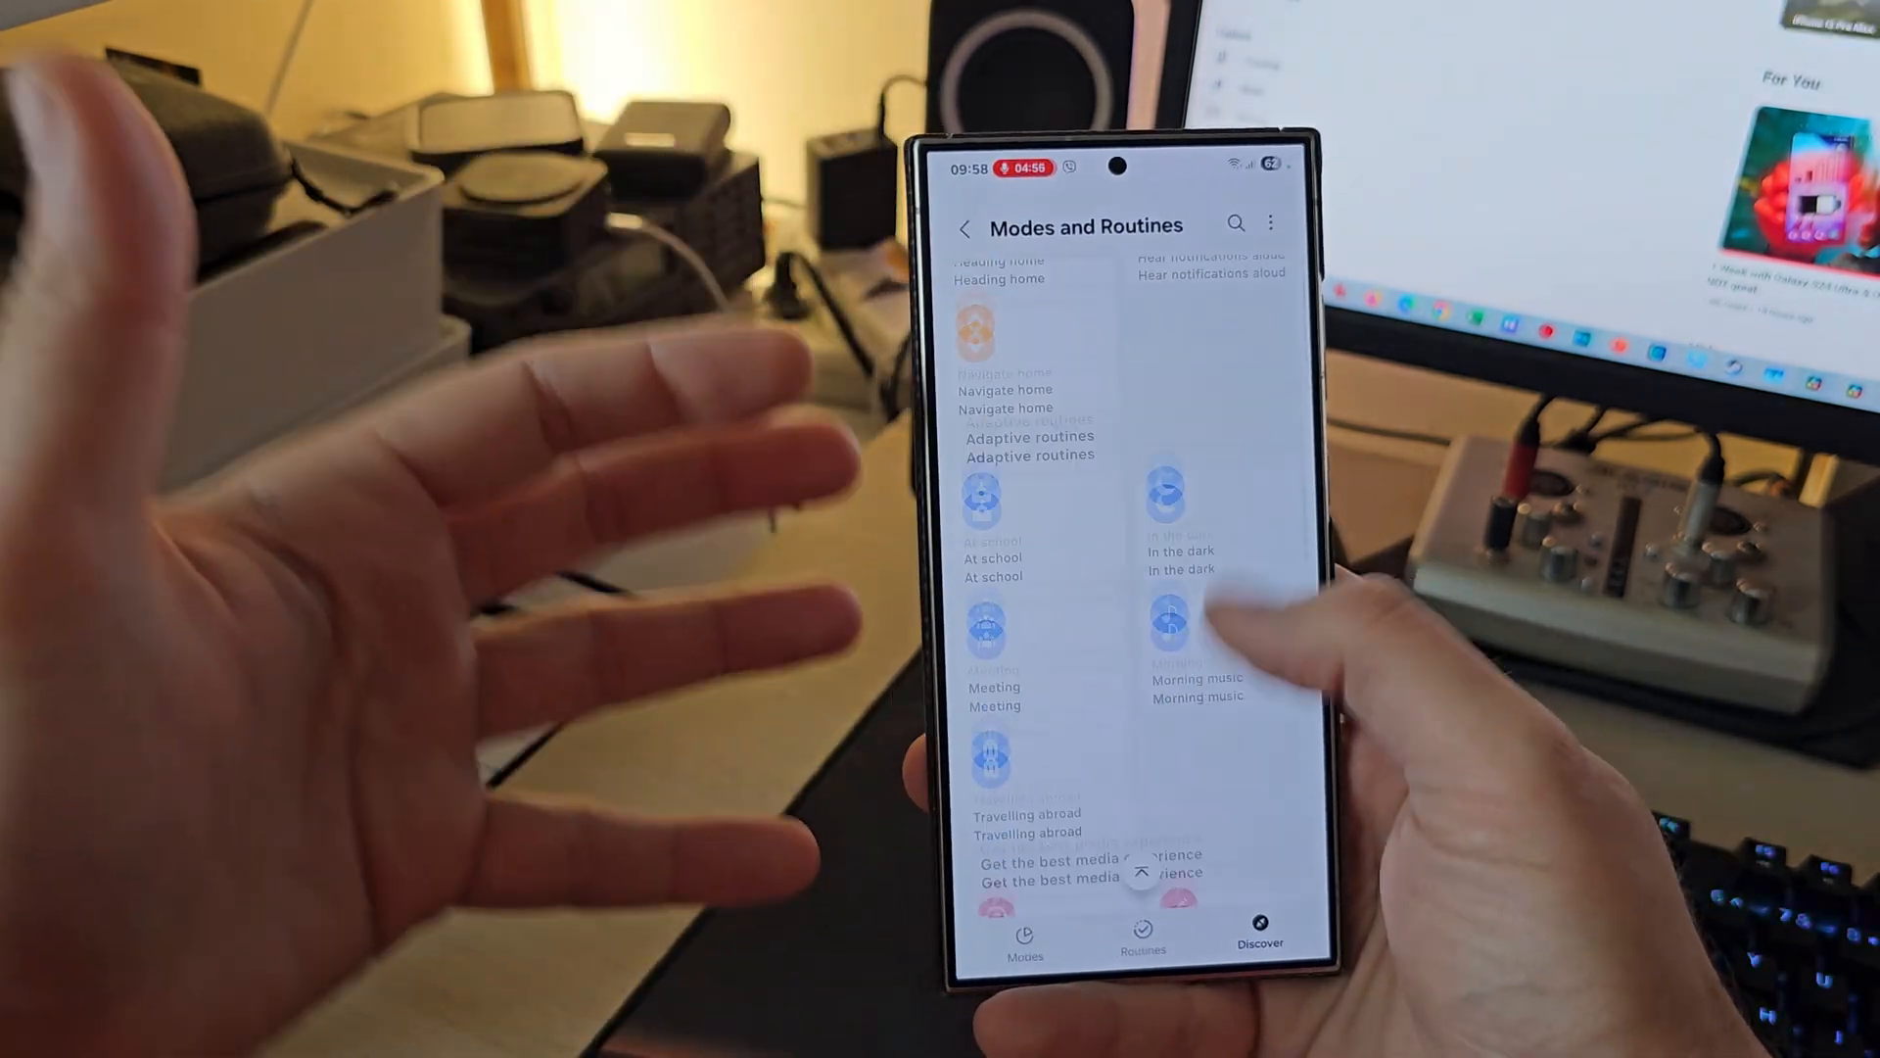